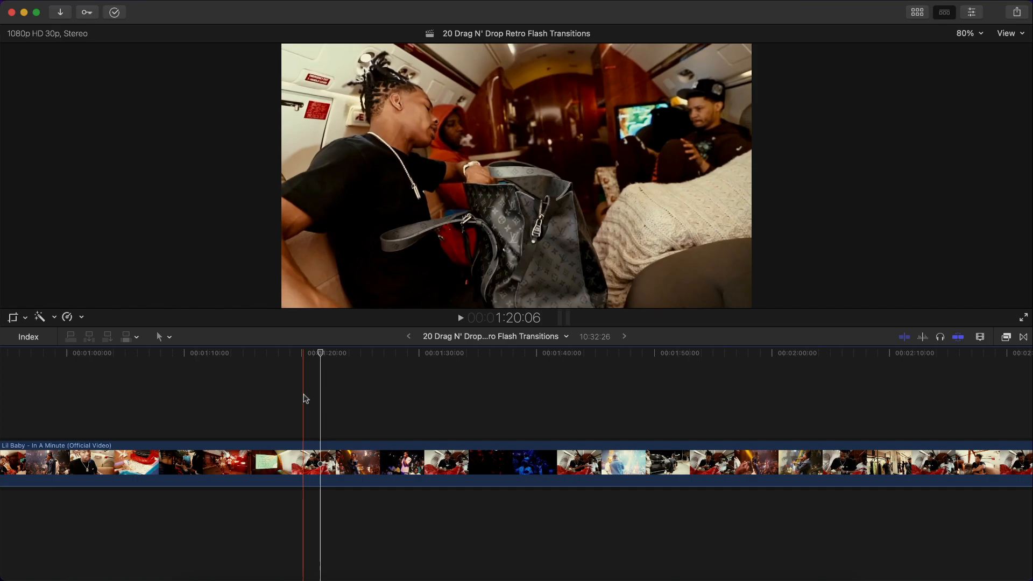
Scrub the music video, then comment 'urrrr!!!' on the mirror-selfie Instagram post.
left_click(287, 352)
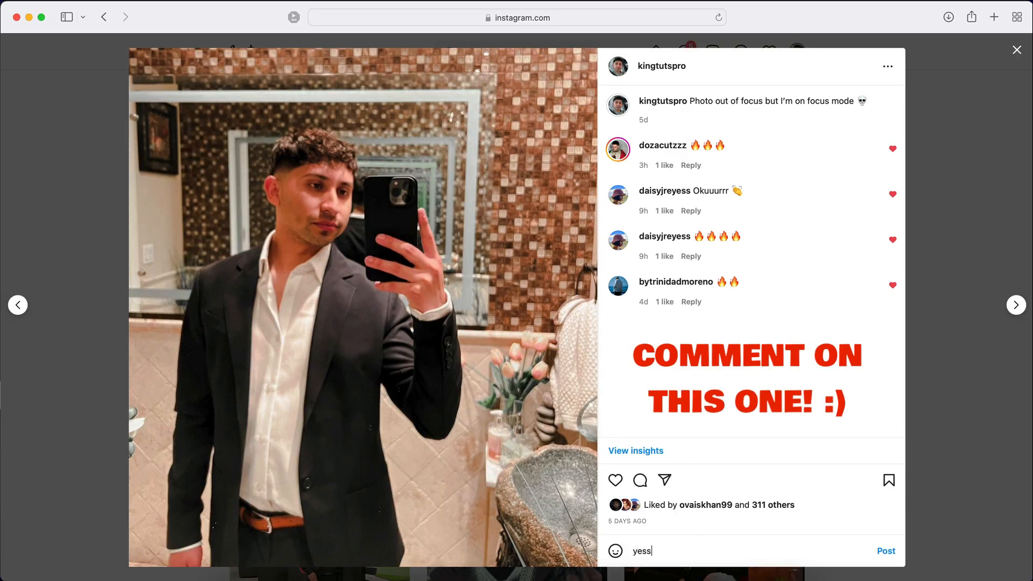
type("urrrr!!!")
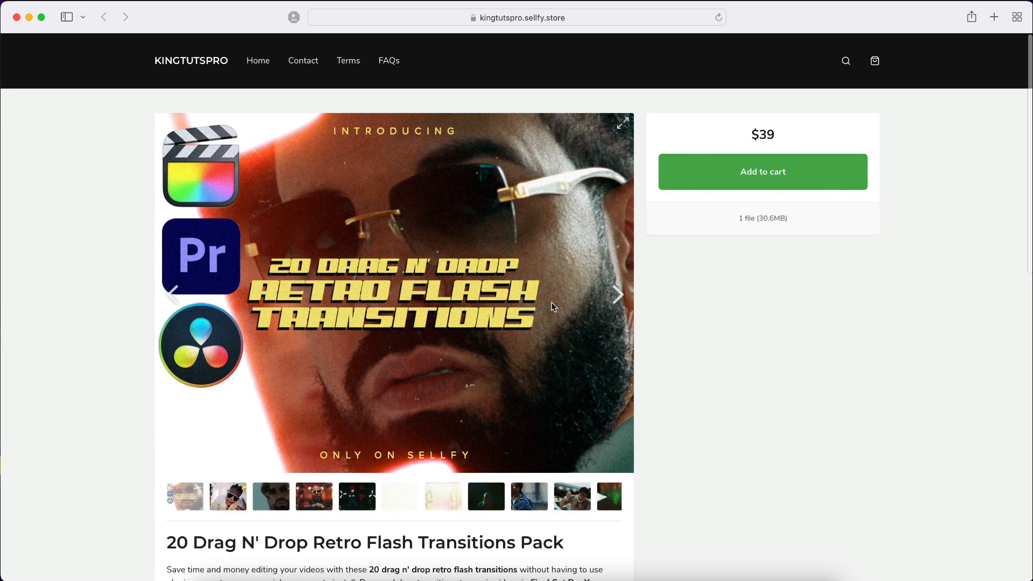
Step through six preview images of the Retro Flash Transitions Pack carousel.
left_click(617, 301)
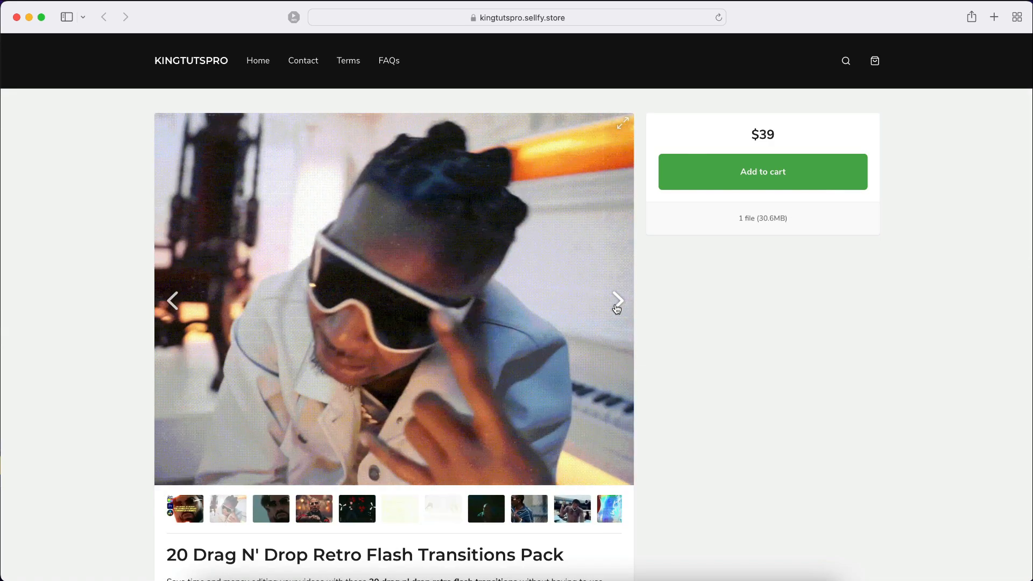
left_click(617, 300)
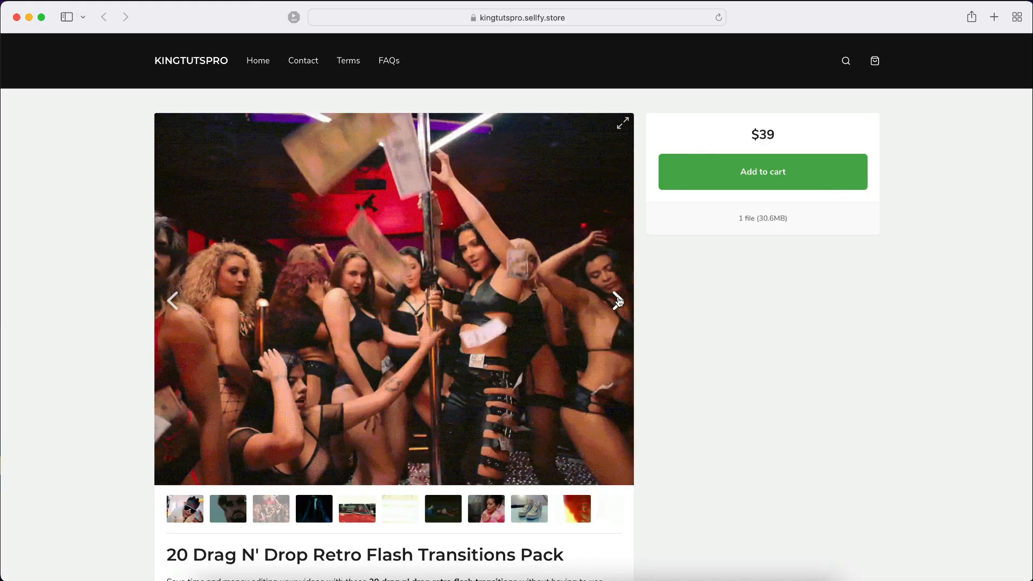
left_click(618, 300)
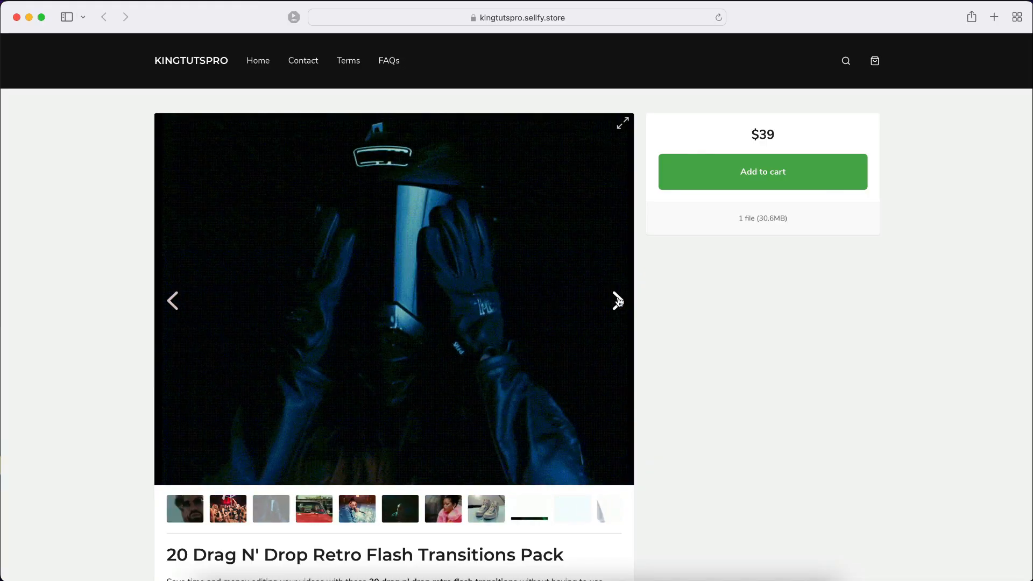
left_click(618, 301)
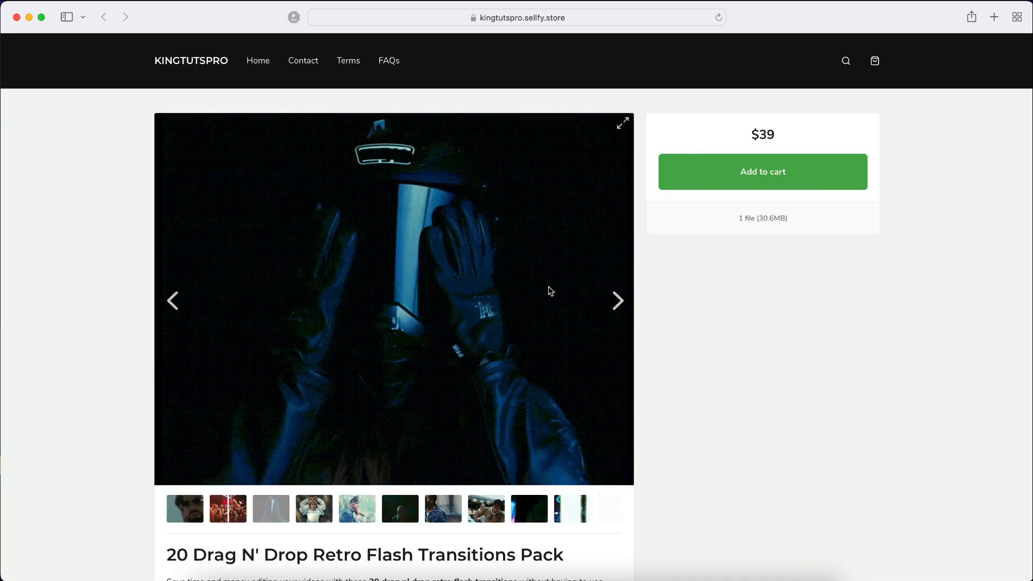
left_click(617, 301)
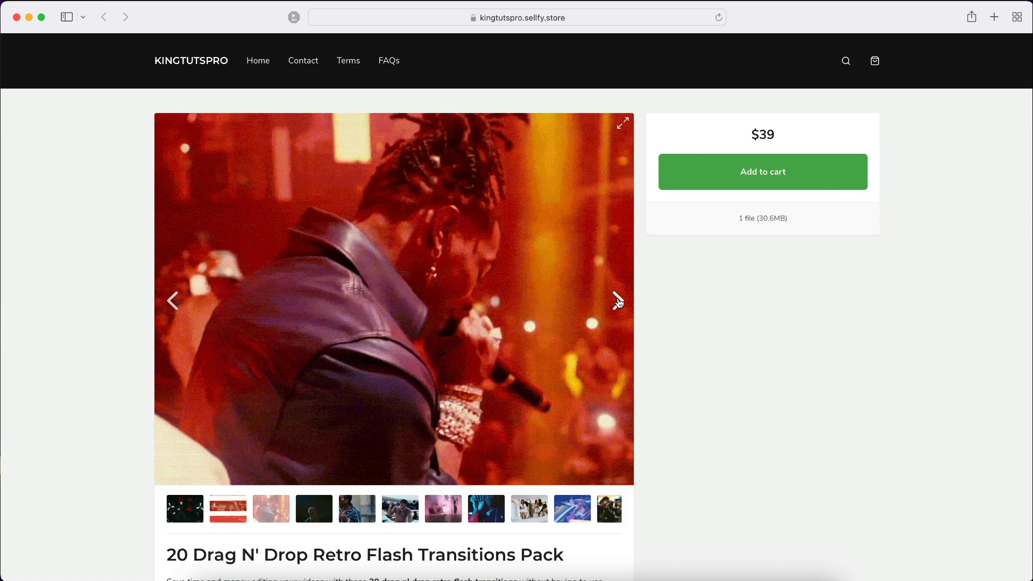
left_click(619, 301)
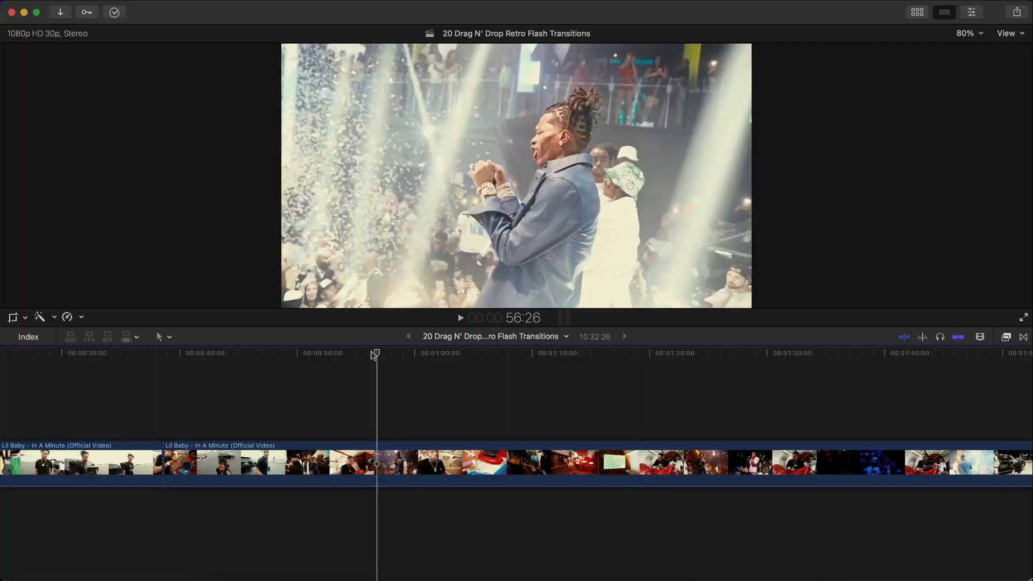
Scrub the music video timeline and bring up the Import Media window on the 20 DRAG N' DROP folder.
left_click(348, 352)
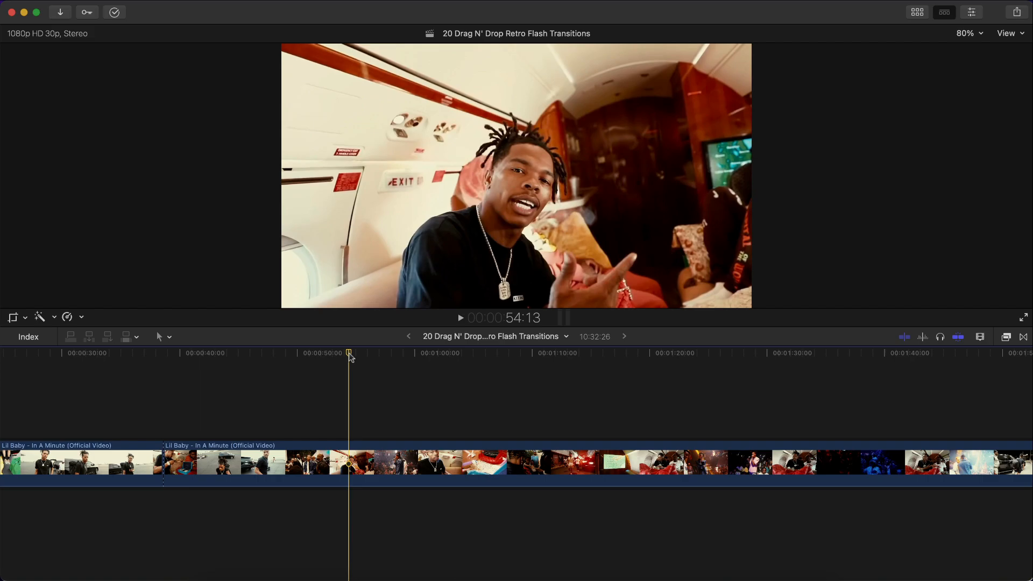
left_click(289, 353)
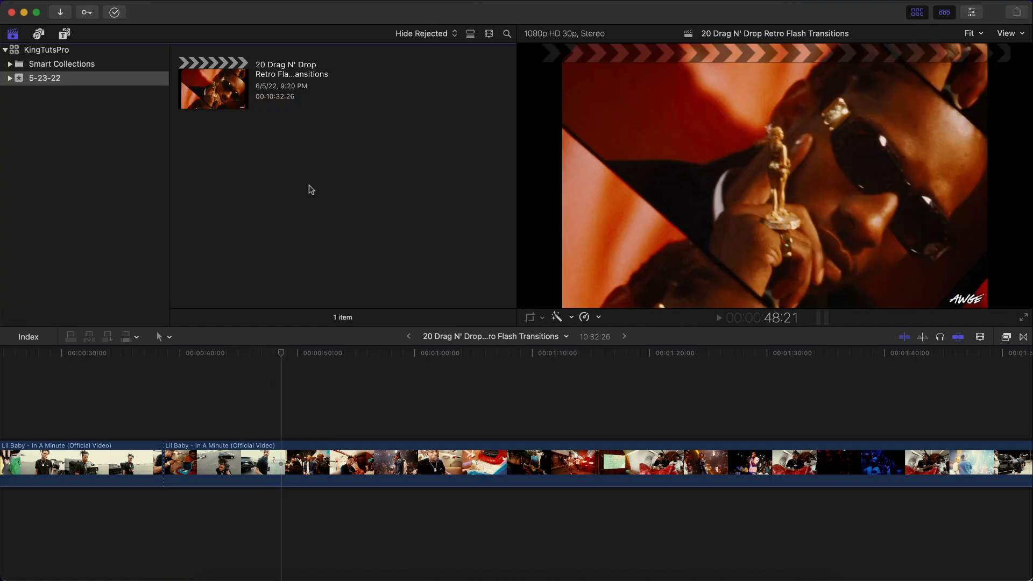
left_click(85, 6)
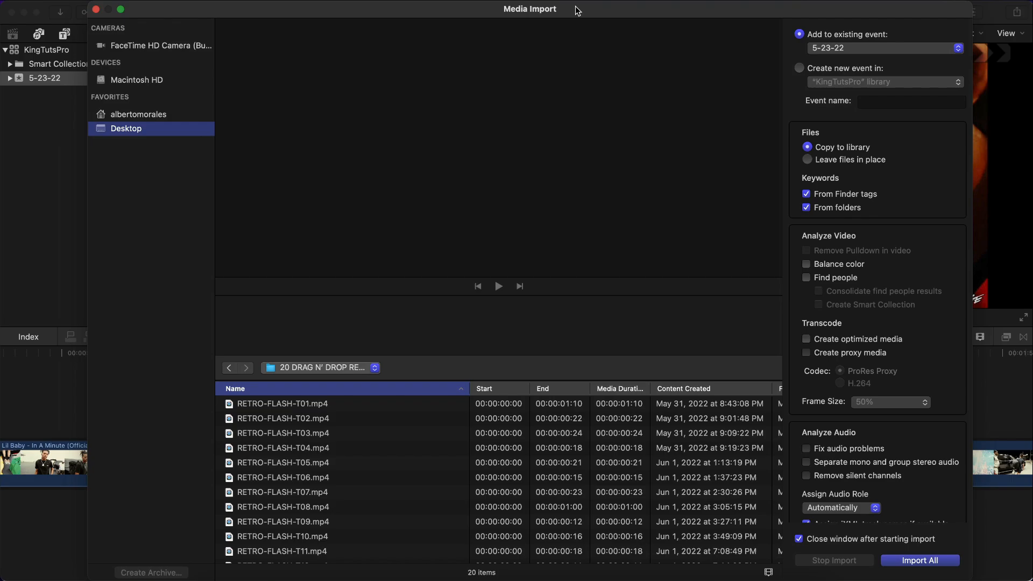
mouse_move(286, 440)
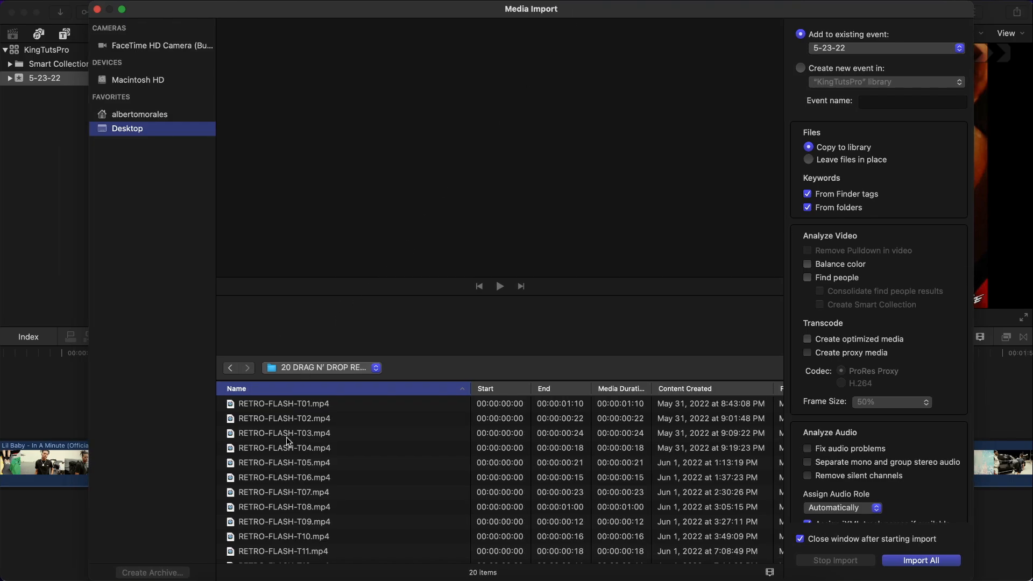
mouse_move(301, 420)
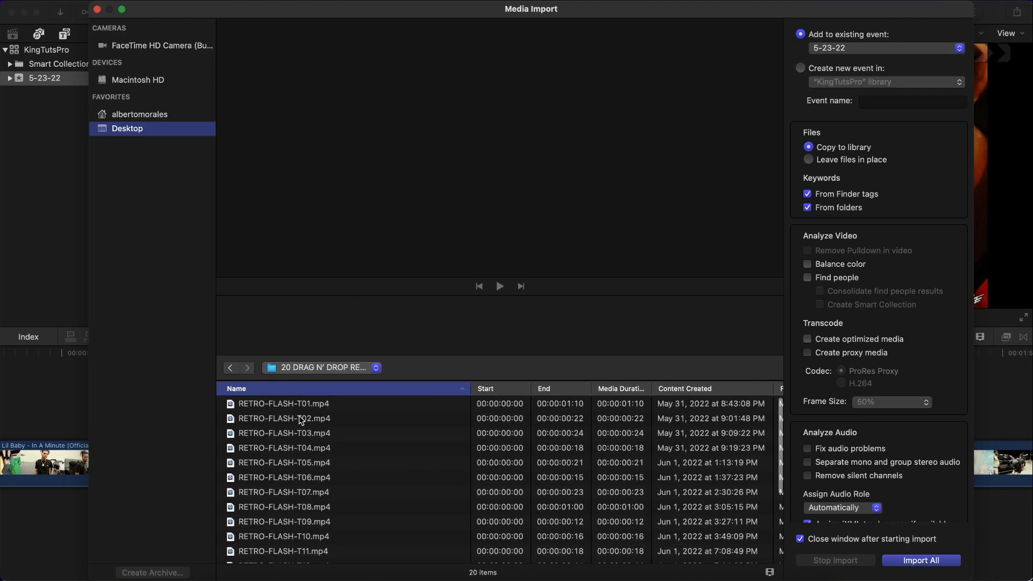
Preview the RETRO-FLASH-T01, T02, T03, T05 and neighbouring clips in the import window.
left_click(284, 403)
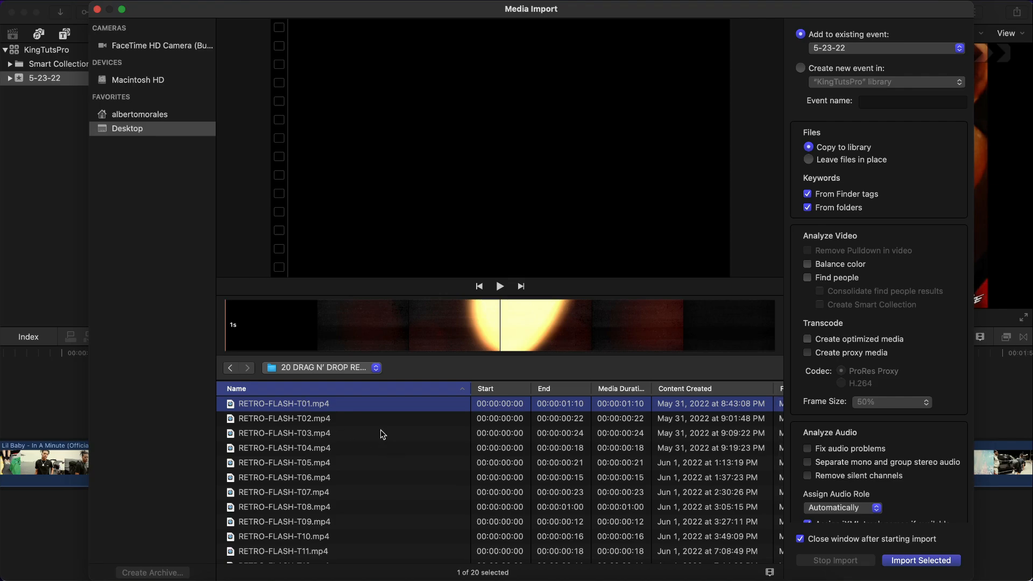
left_click(285, 419)
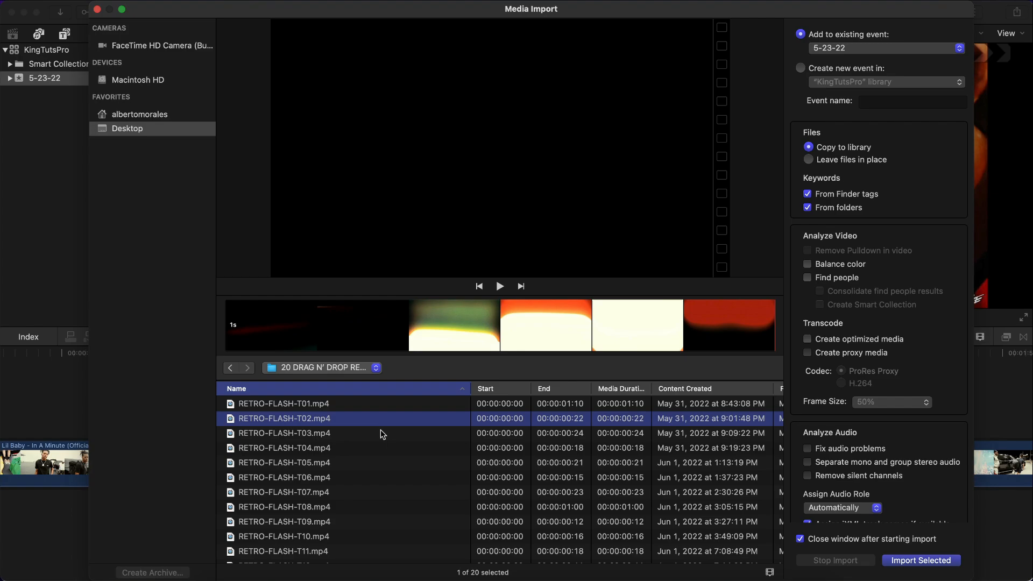
left_click(500, 286)
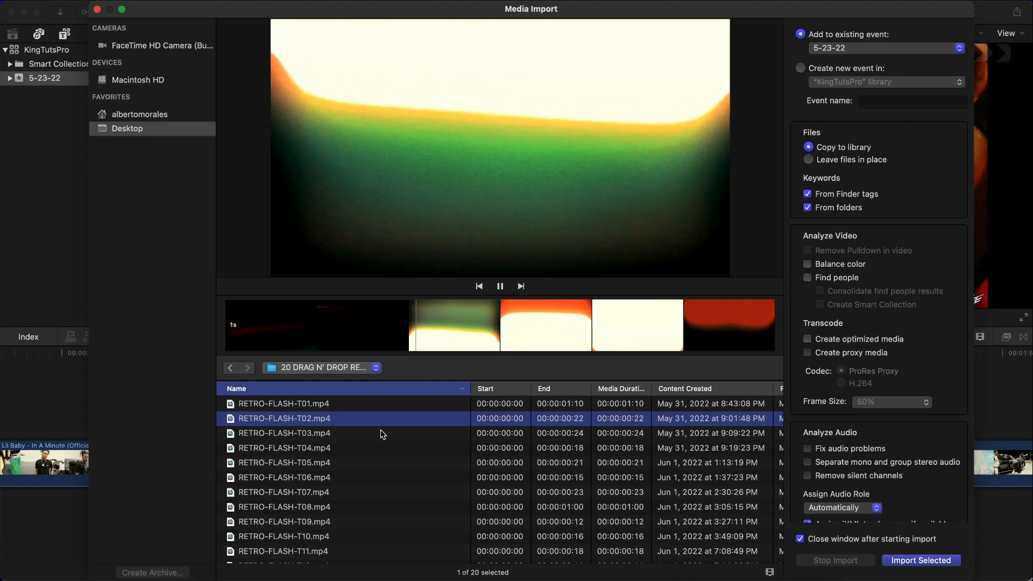
left_click(283, 432)
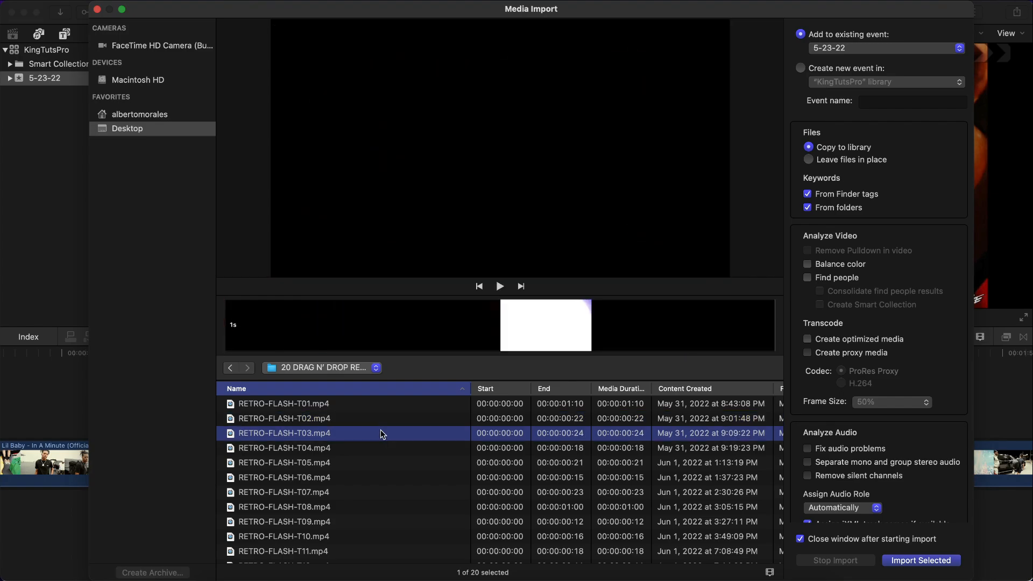
left_click(283, 463)
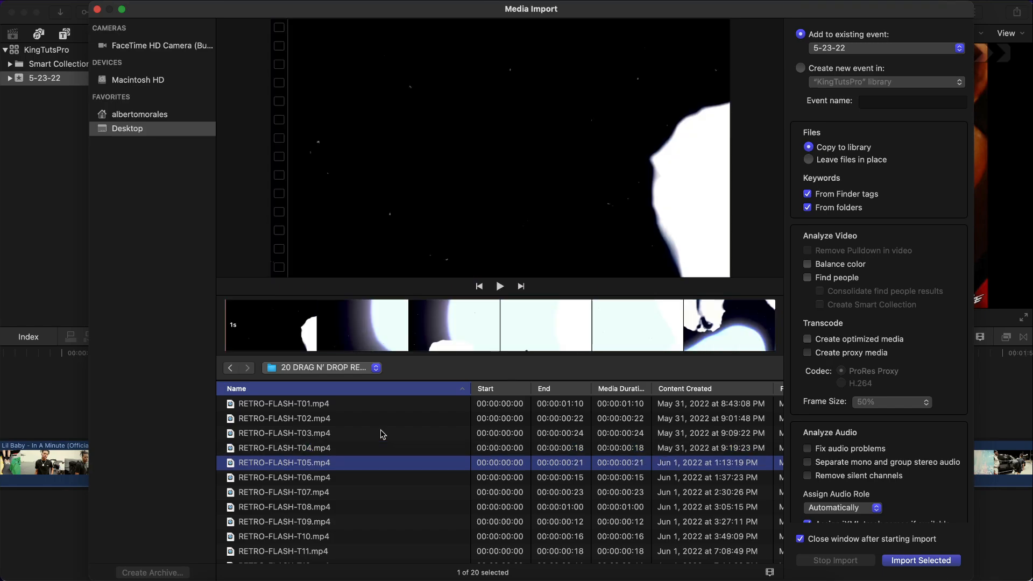
left_click(284, 478)
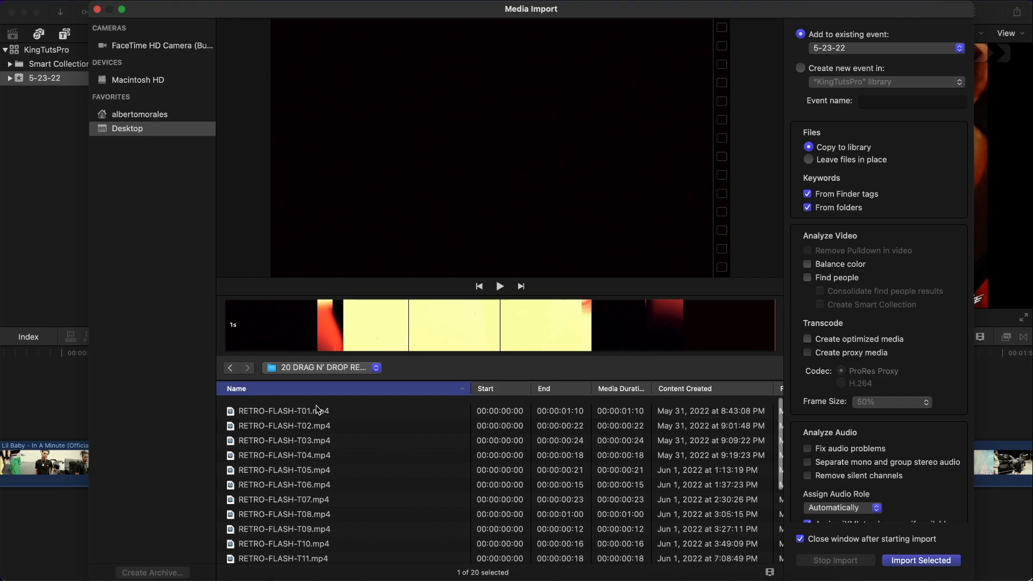
Select all twenty retro flash clips and import them into the 5-23-22 event.
left_click(284, 411)
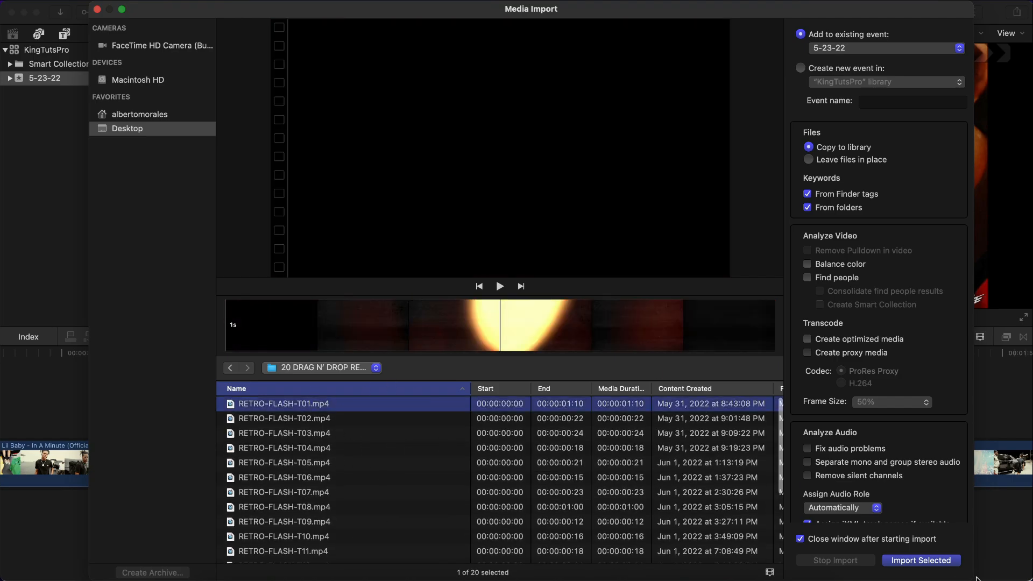
scroll("down", 3)
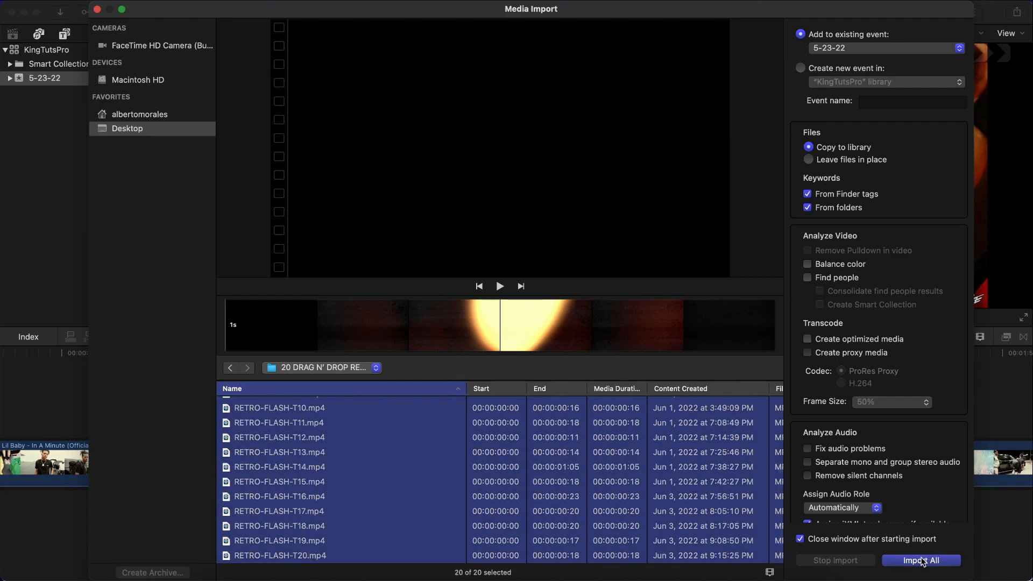
left_click(921, 560)
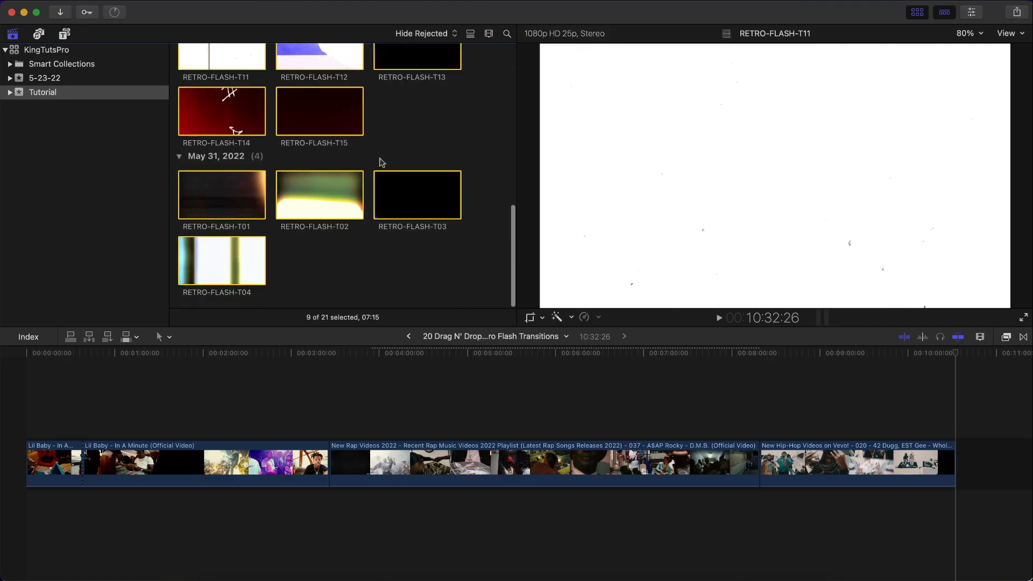
Connect RETRO-FLASH-T10 above the music video at the playhead near 32 seconds.
scroll("up", 3)
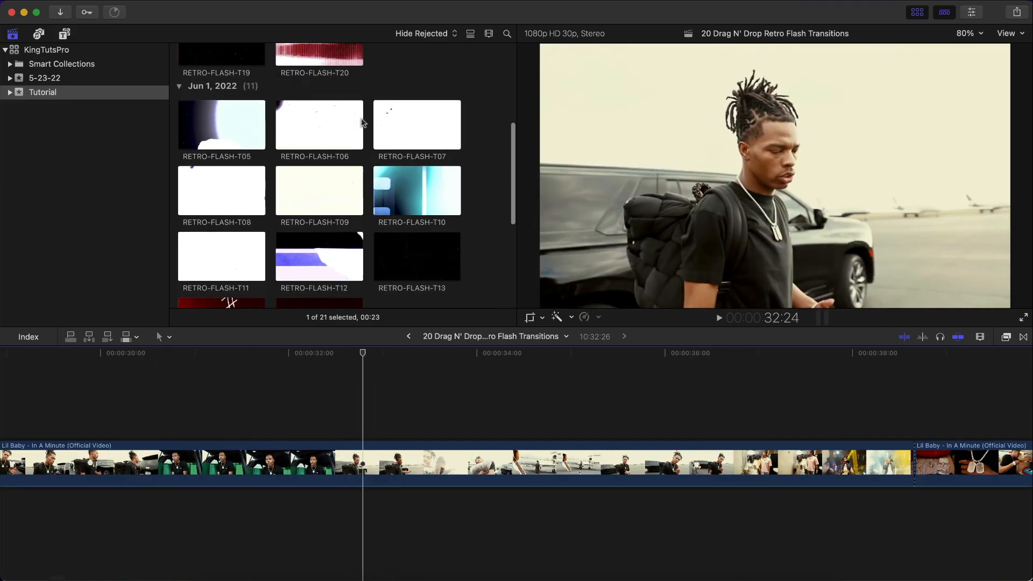
left_click(416, 190)
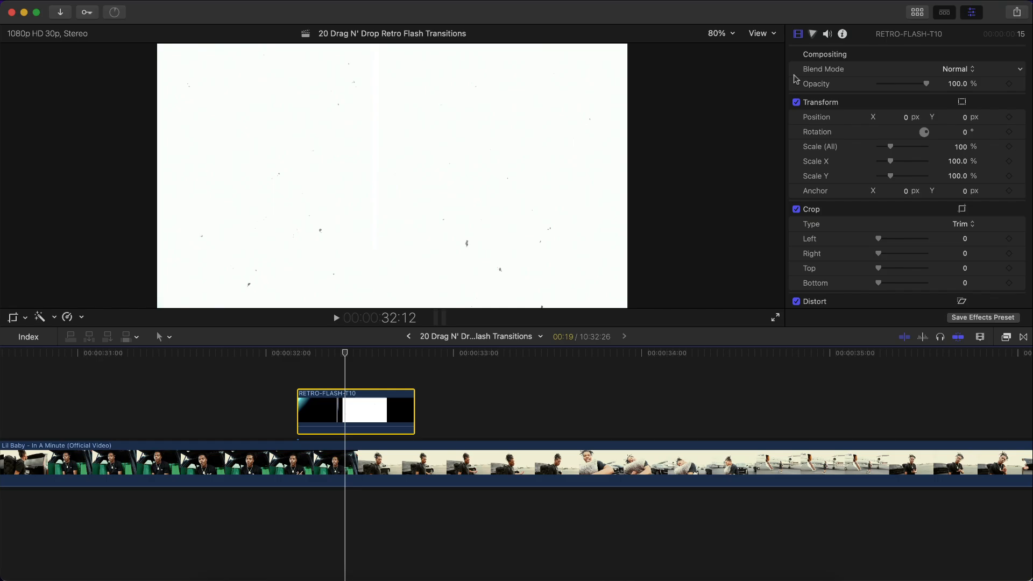
Set the RETRO-FLASH-T10 clip's blend mode to Screen and preview it from its start.
left_click(958, 69)
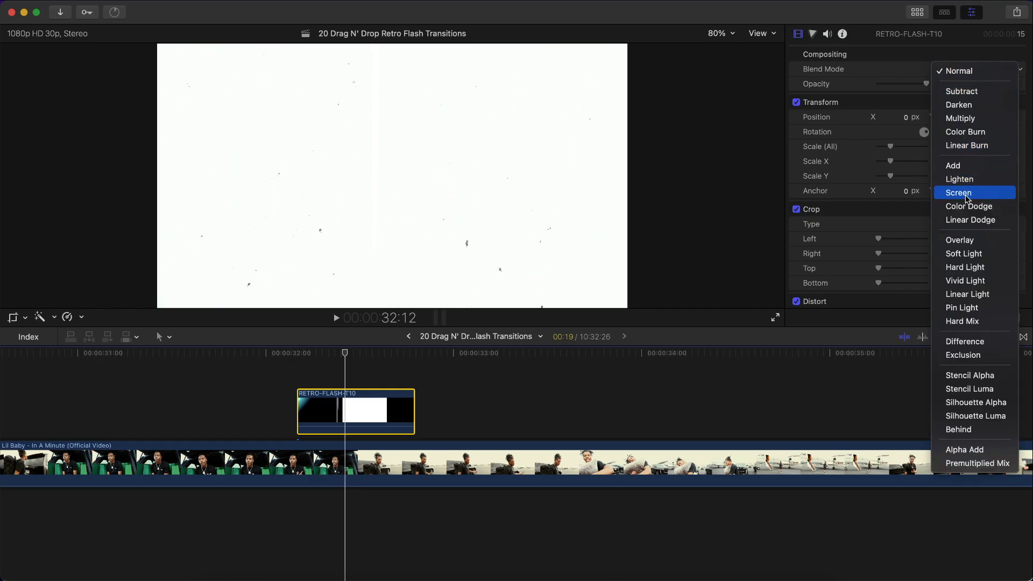
left_click(960, 192)
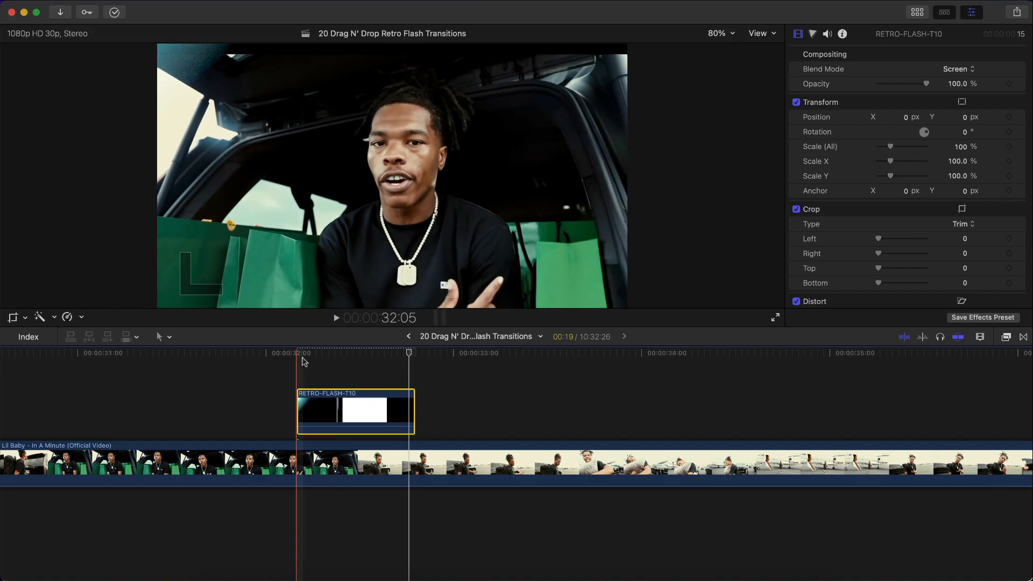
left_click(335, 318)
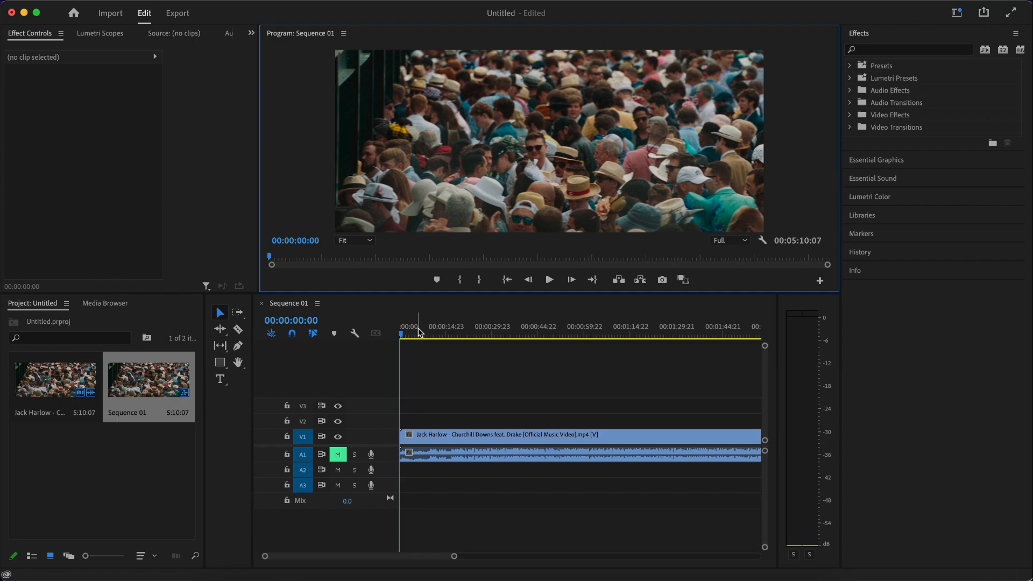
Scrub the Jack Harlow sequence and bring up Premiere's Import dialog on the retro flash folder.
left_click(448, 335)
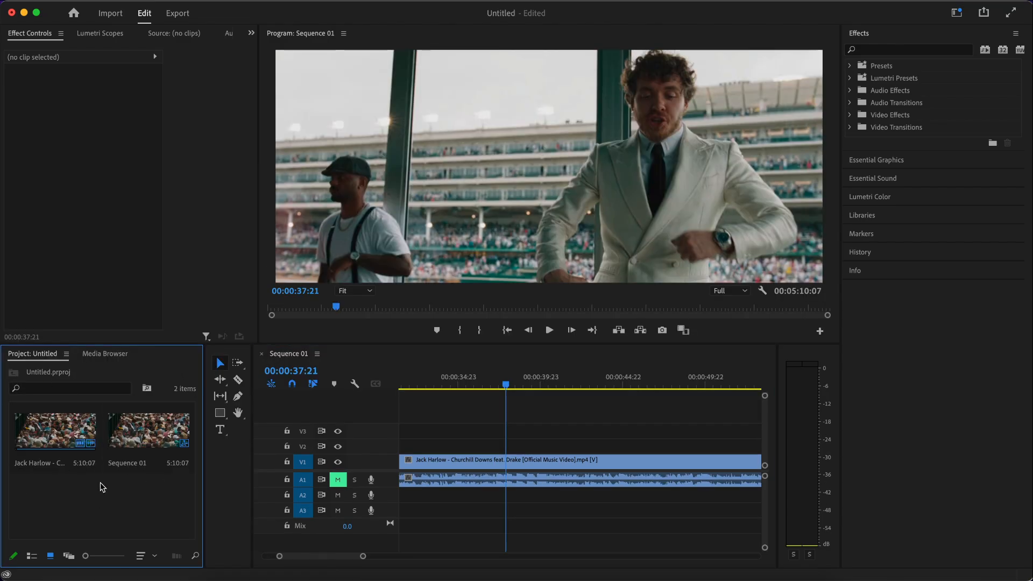
left_click(109, 12)
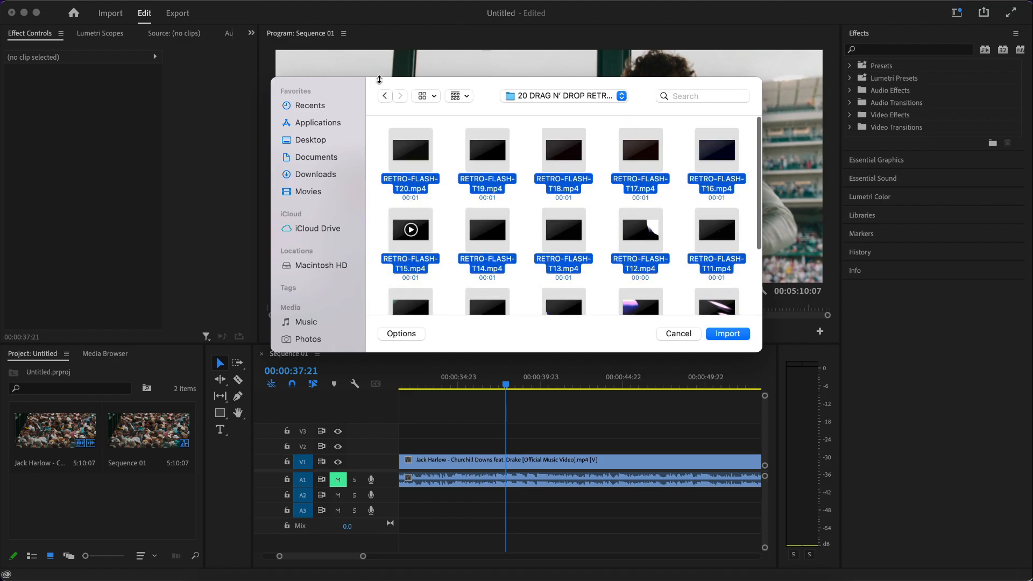
Import the twenty selected RETRO-FLASH files and park the playhead in the Jack Harlow video.
left_click(727, 334)
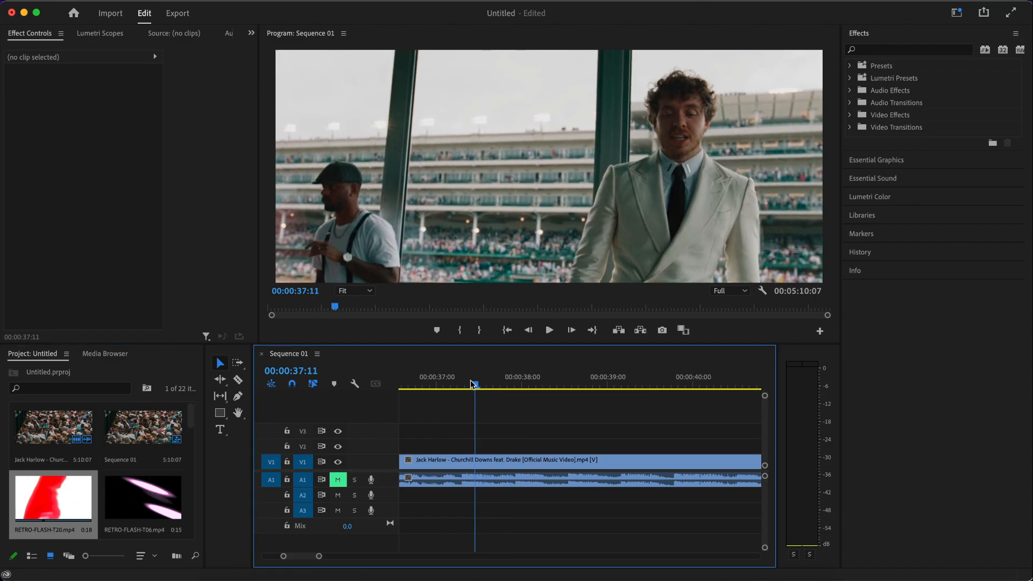
left_click(682, 387)
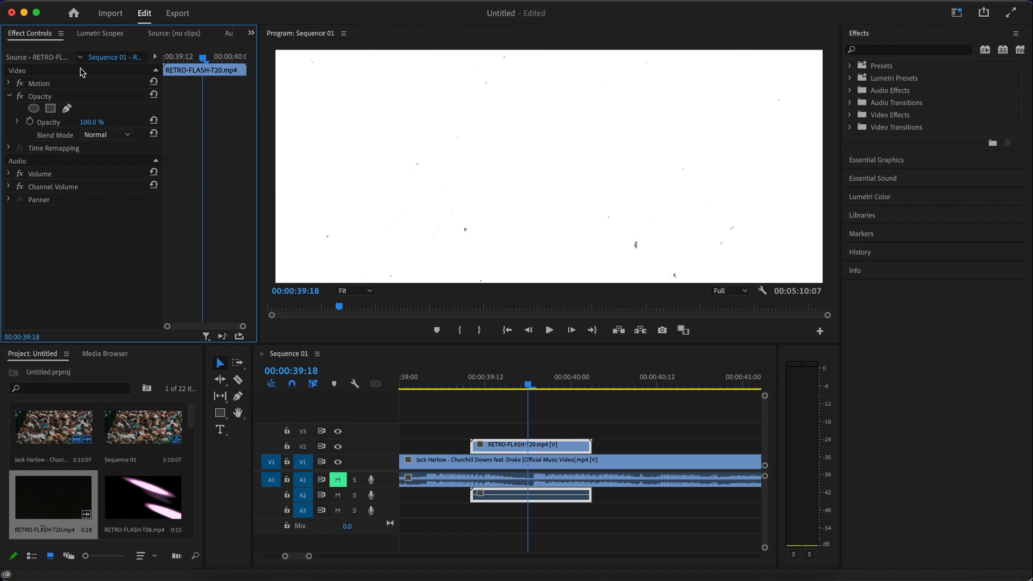
mouse_move(65, 76)
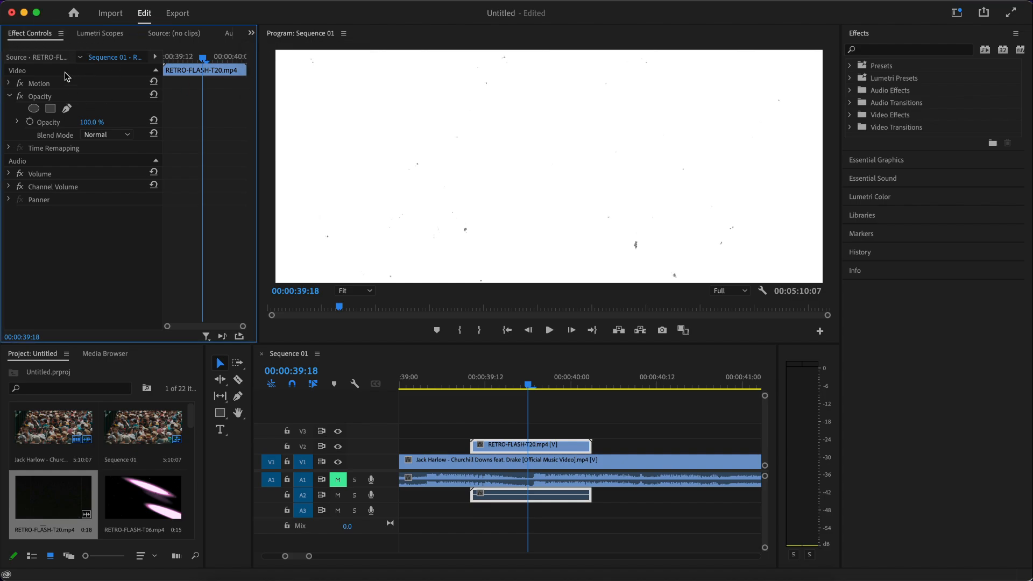
Under Opacity in Effect Controls, set RETRO-FLASH-T20's blend mode to Screen.
left_click(9, 96)
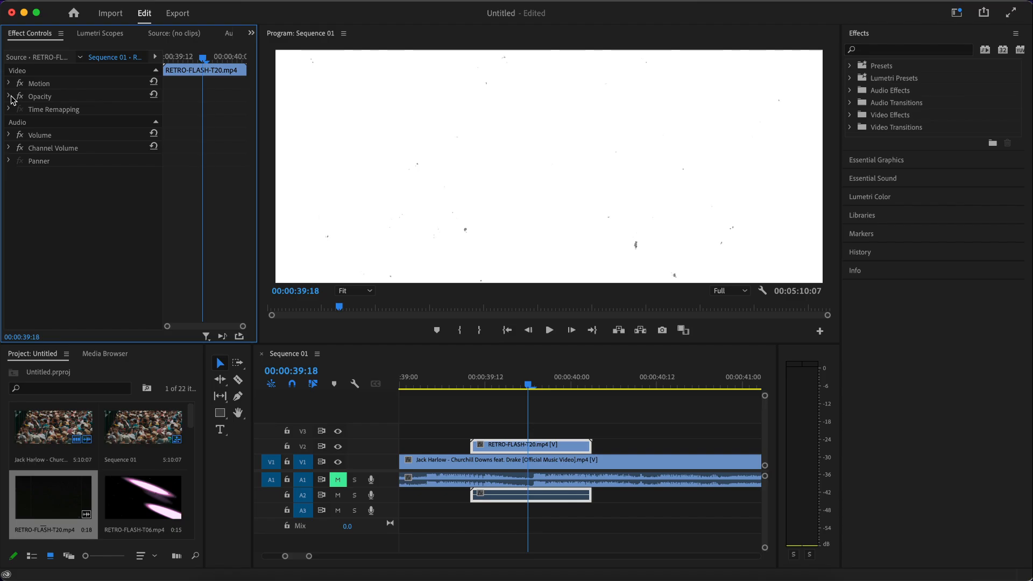
left_click(8, 96)
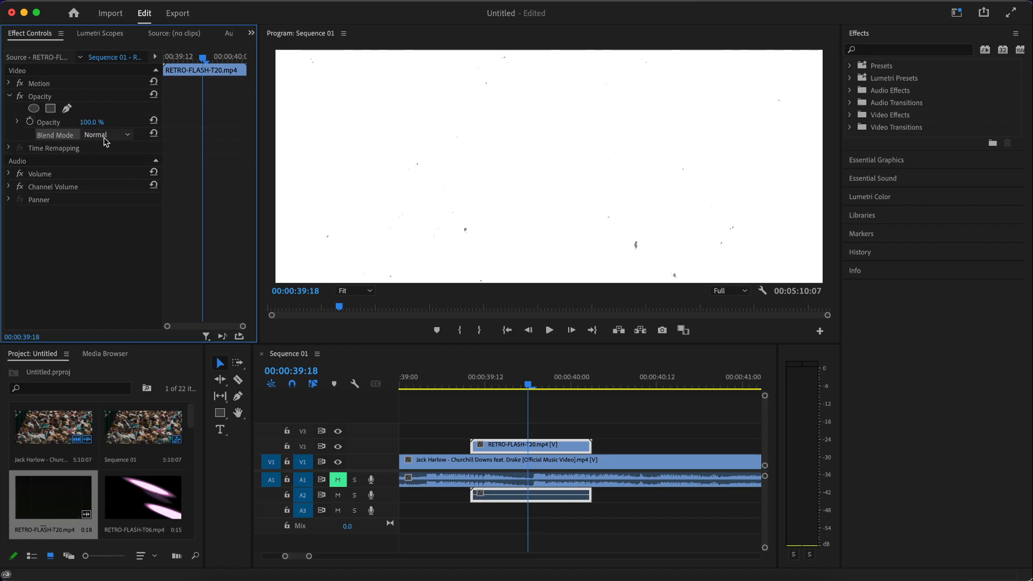
left_click(106, 134)
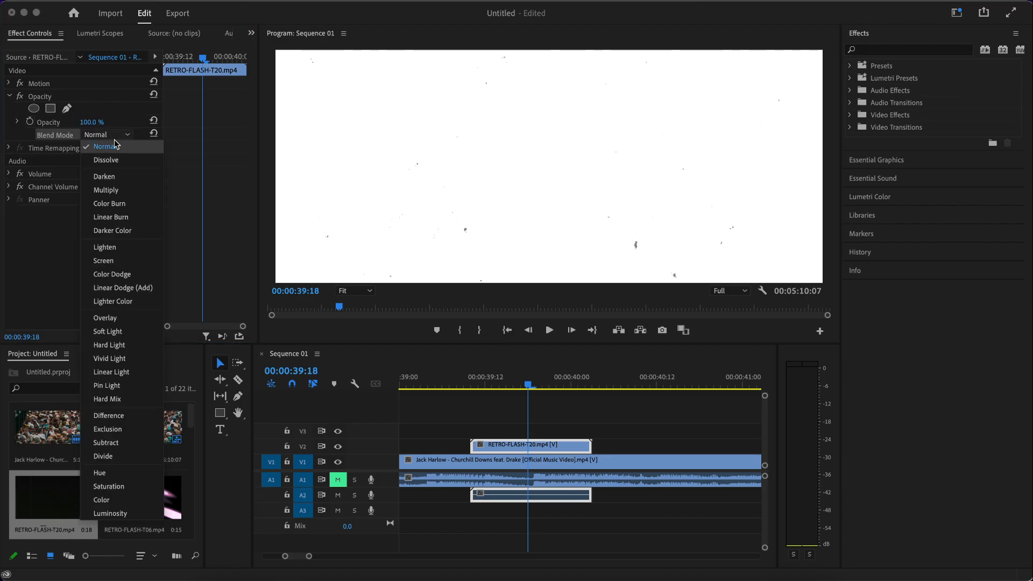
mouse_move(103, 260)
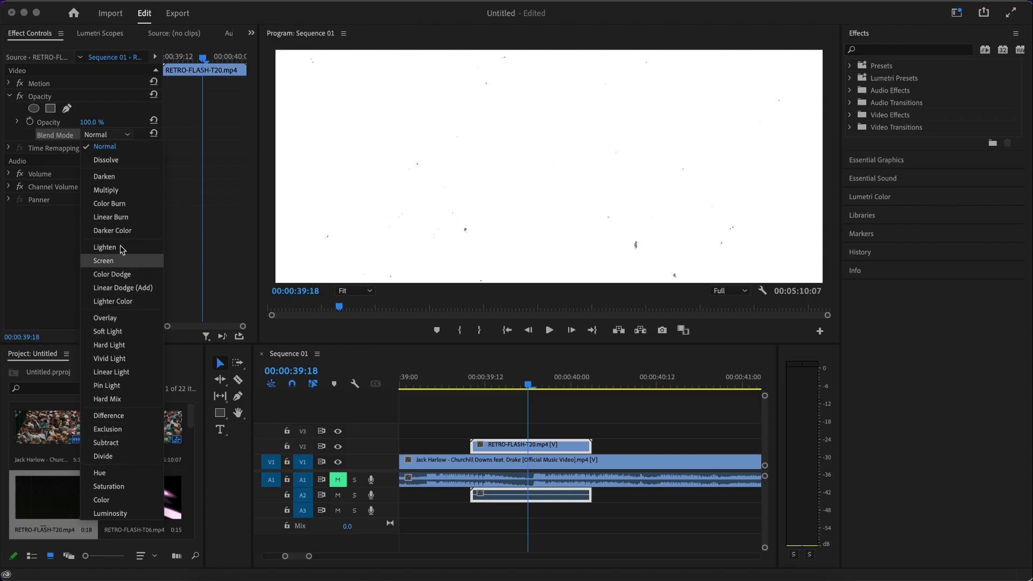
left_click(103, 260)
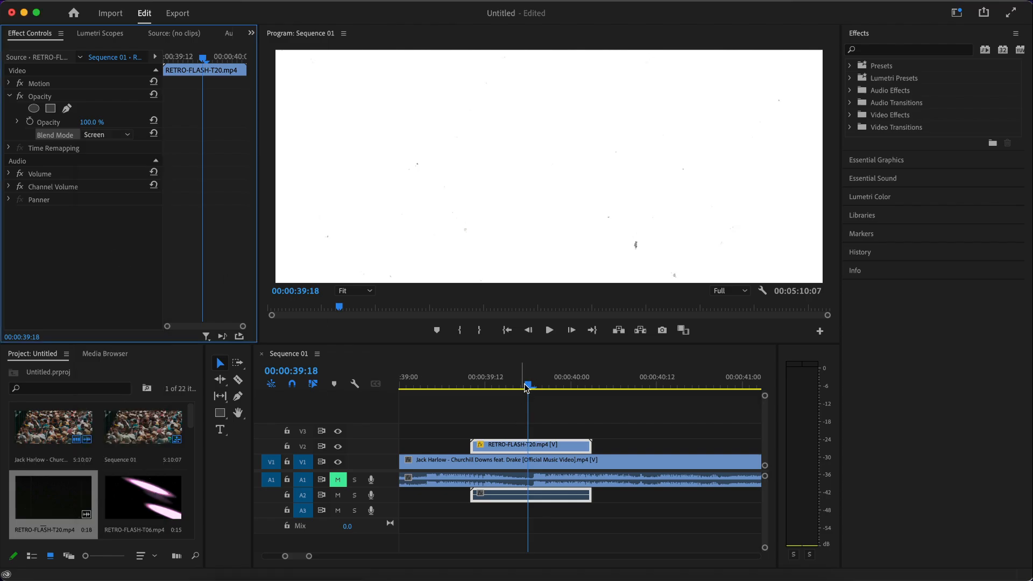
left_click(549, 330)
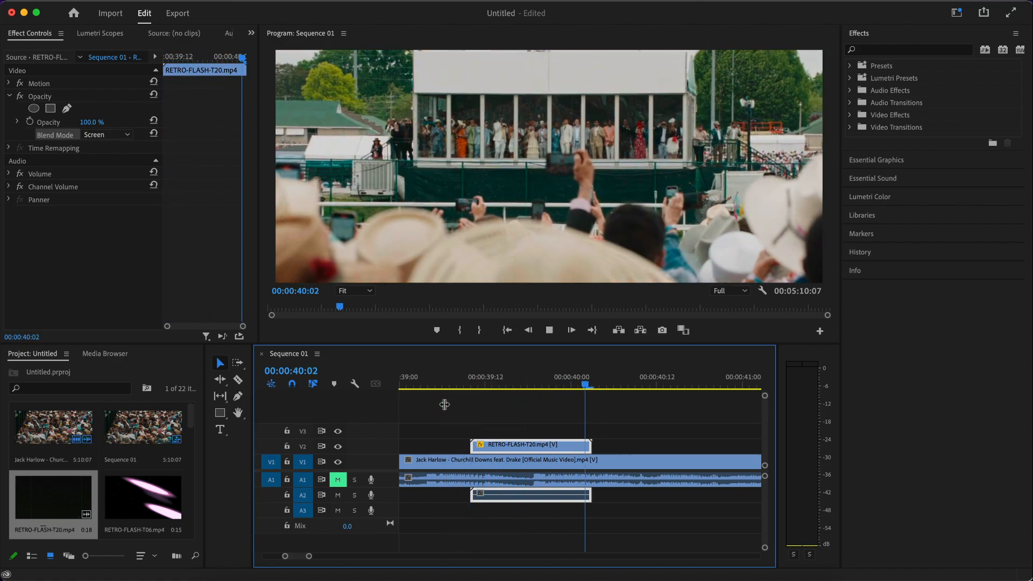
left_click(442, 385)
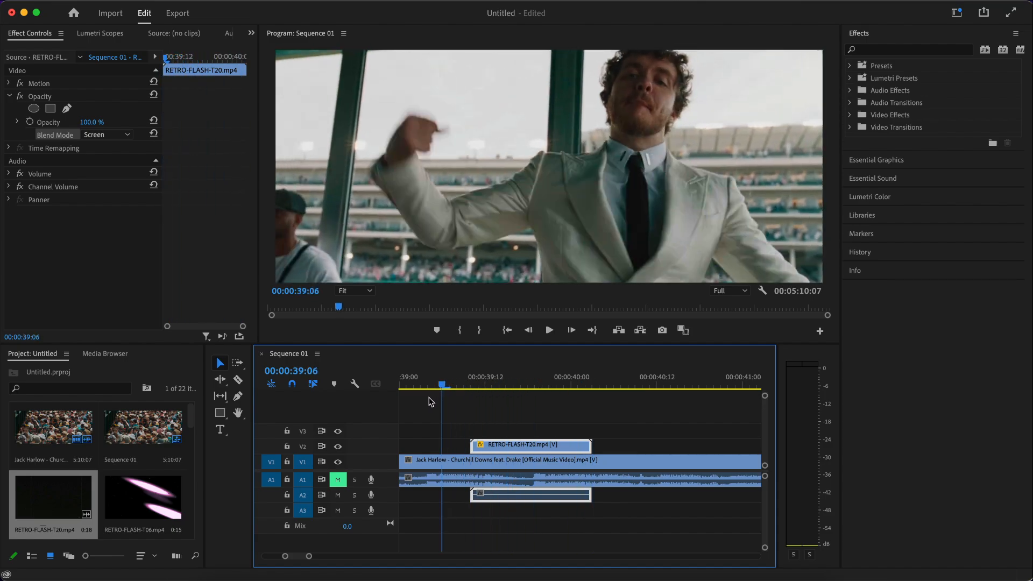
left_click(514, 377)
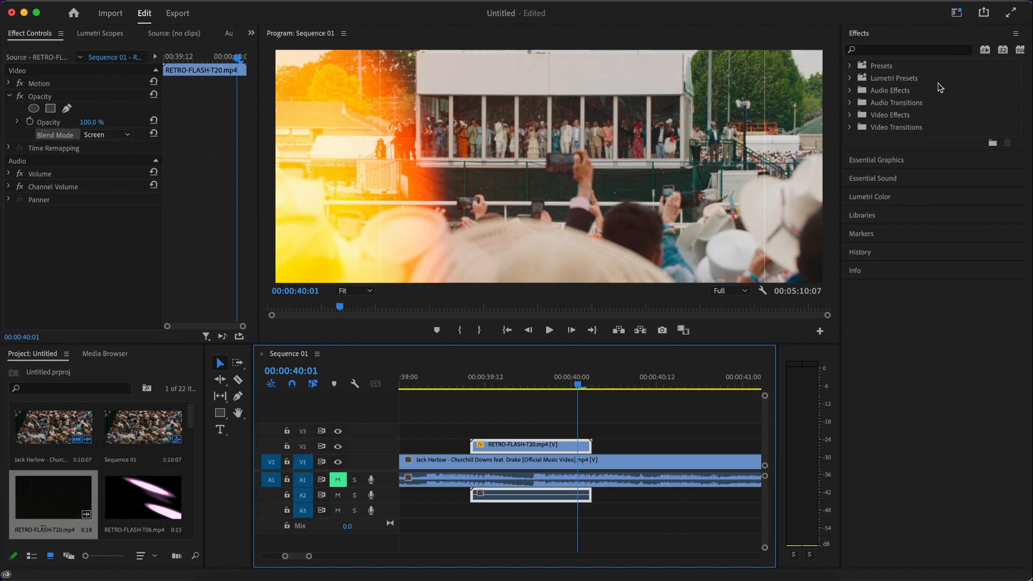
mouse_move(487, 382)
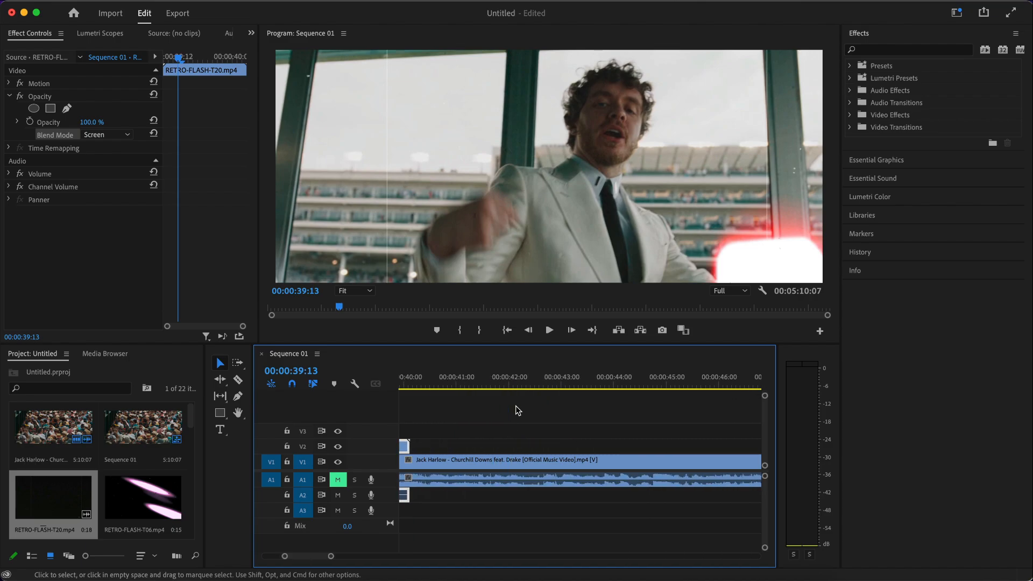
left_click(484, 385)
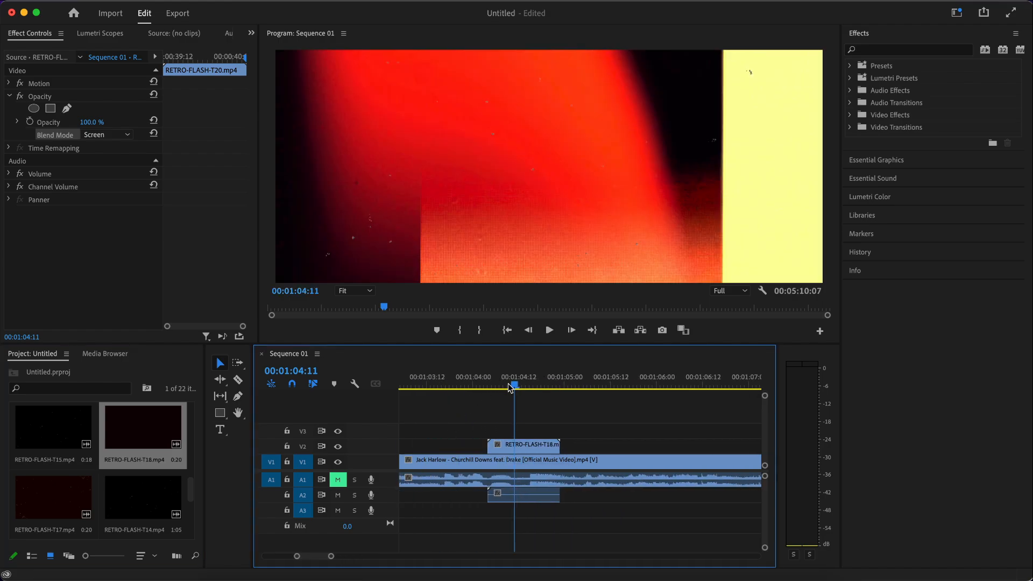
Move onto the RETRO-FLASH-T18 clip near 1:04, select it and bring up its blend settings.
left_click(499, 385)
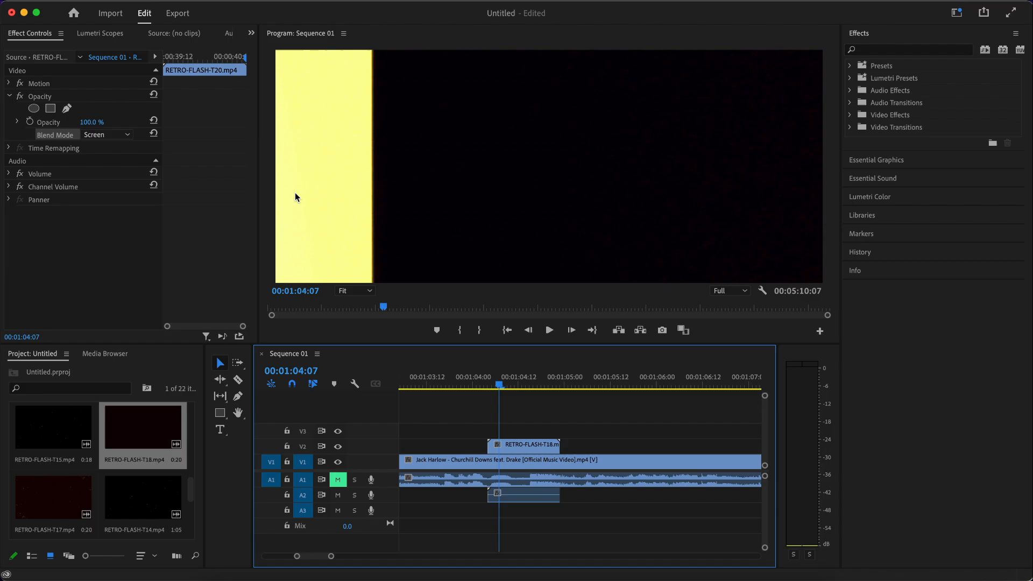
left_click(105, 134)
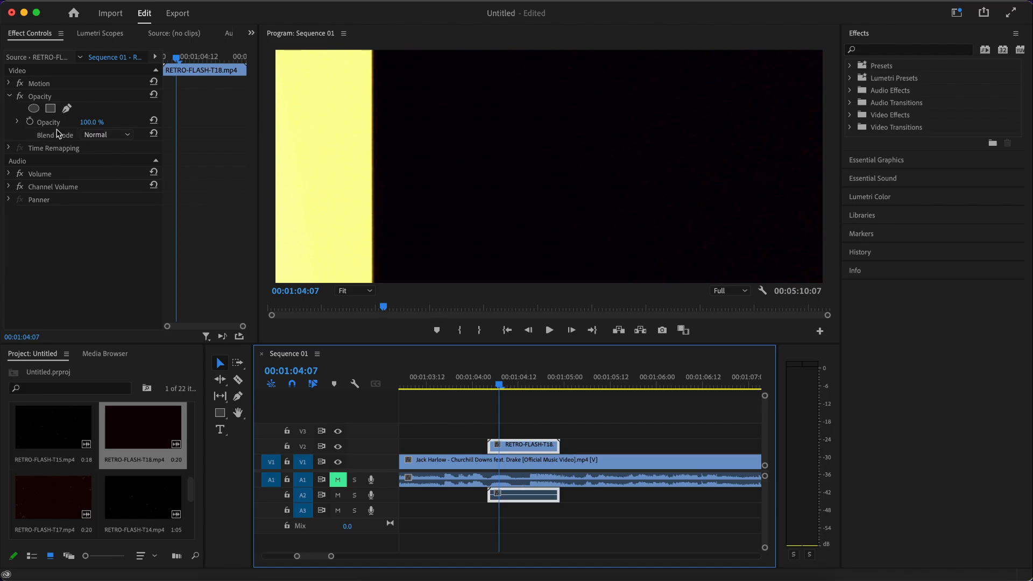
left_click(105, 135)
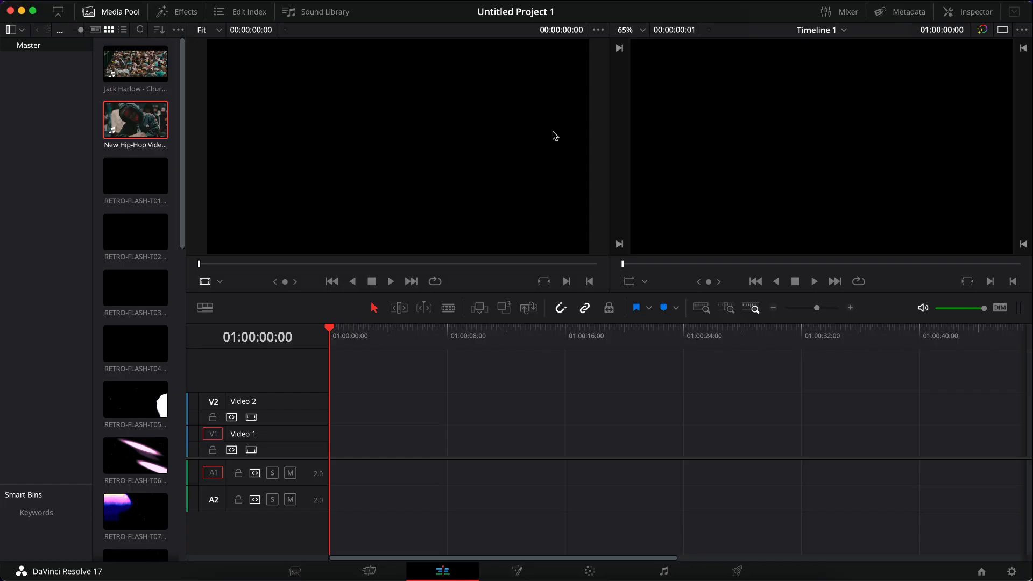
mouse_move(386, 352)
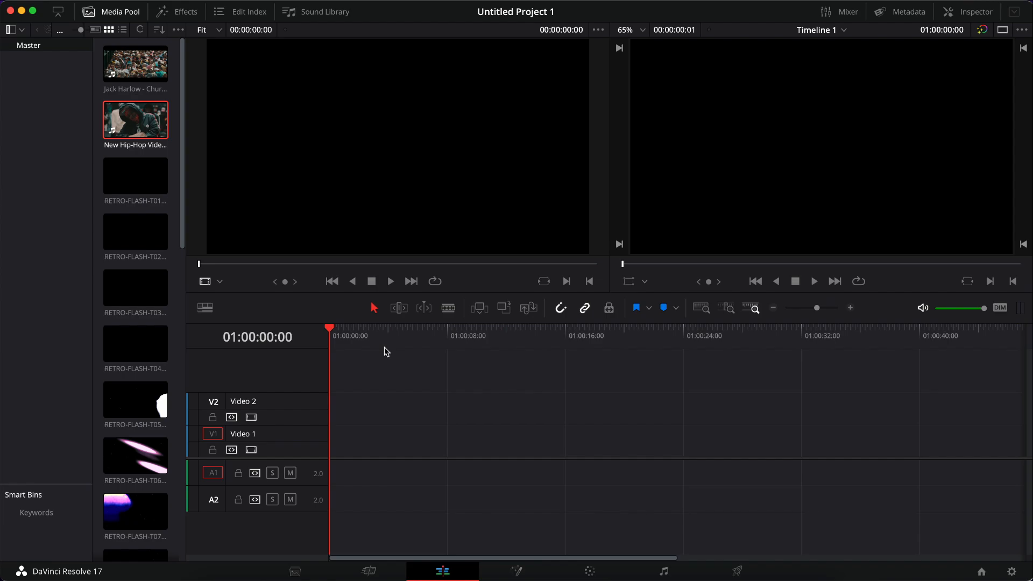
mouse_move(343, 342)
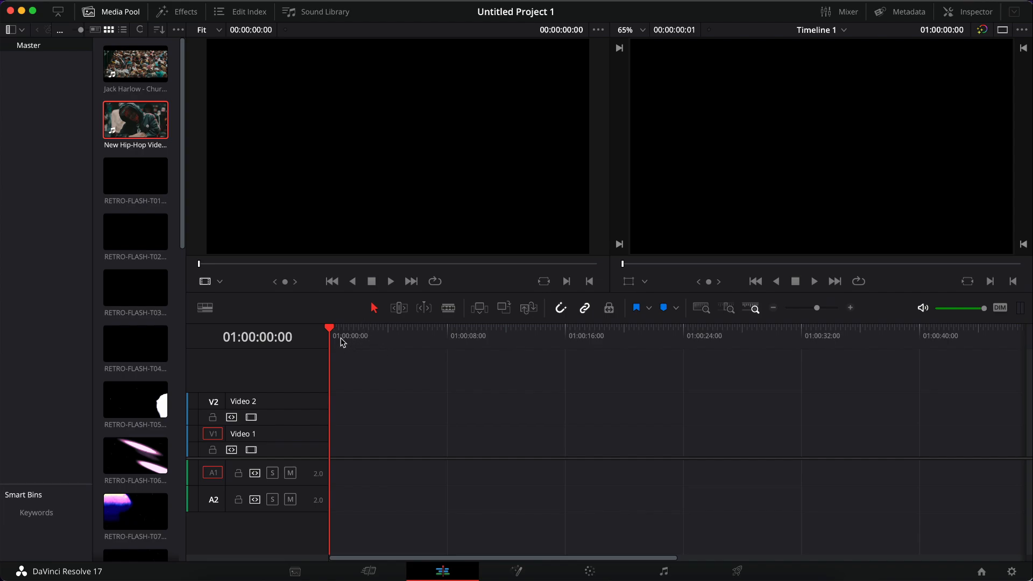
Drop the New Hip-Hop Videos clip onto Video 1 and its audio track.
left_click(449, 336)
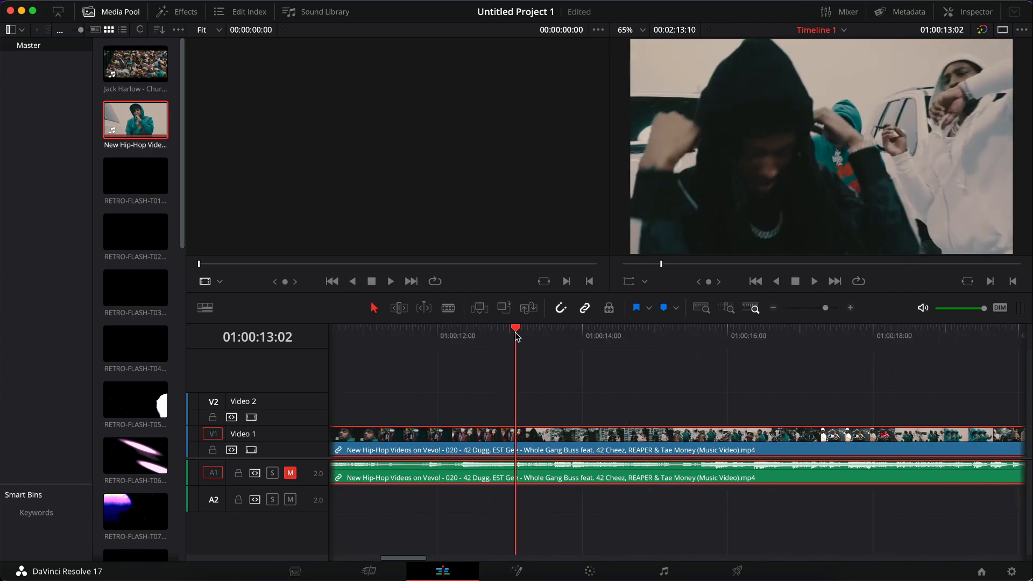
Place a retro flash clip on Video 2 near 1:00:12 and show its Inspector.
left_click(135, 176)
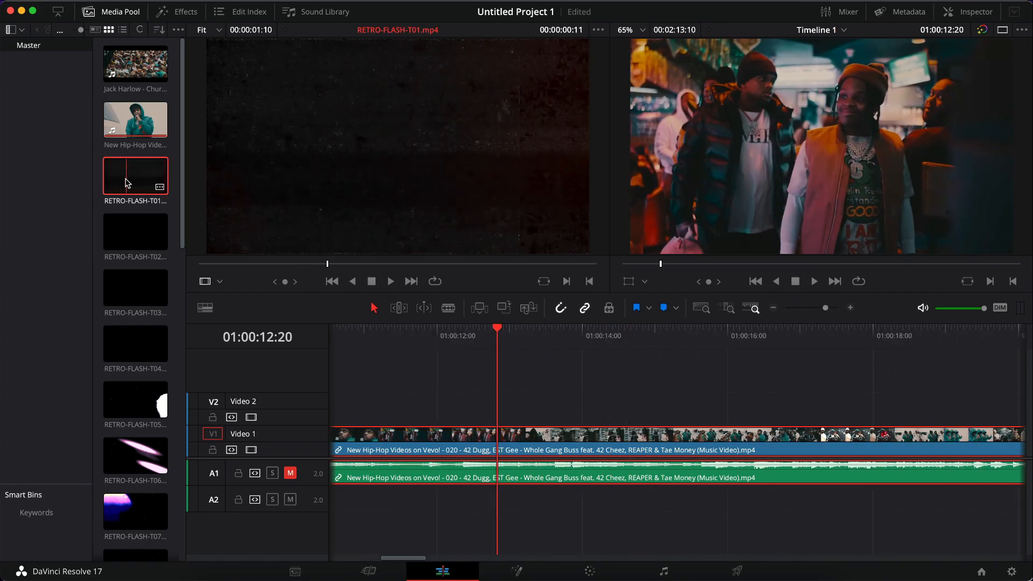
left_click(135, 232)
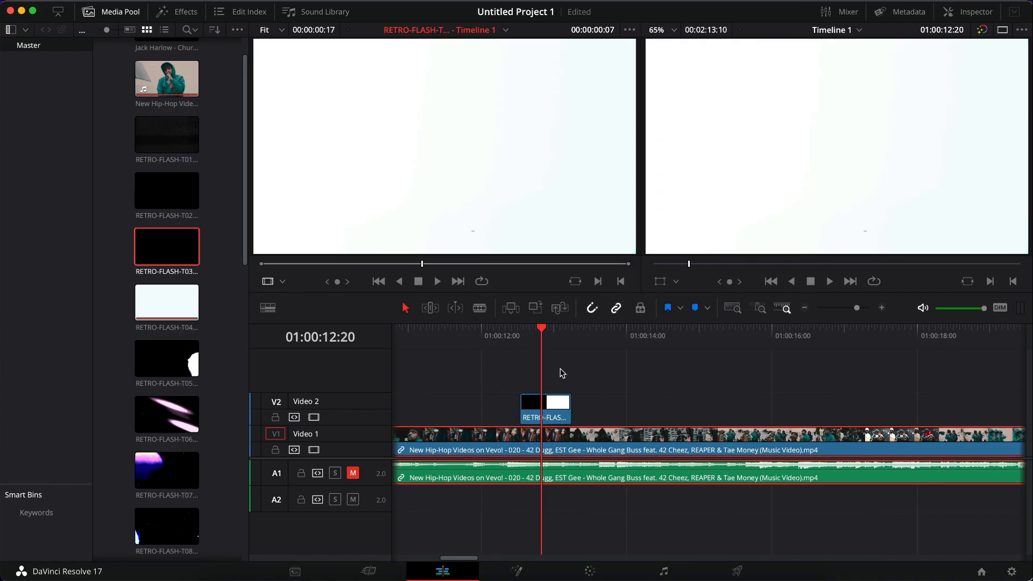
left_click(560, 329)
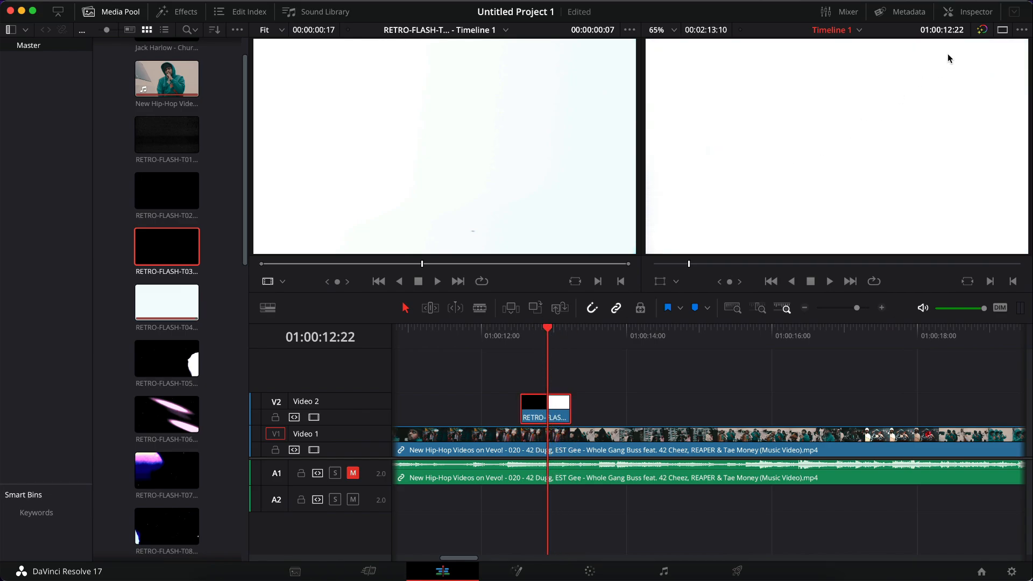
left_click(976, 11)
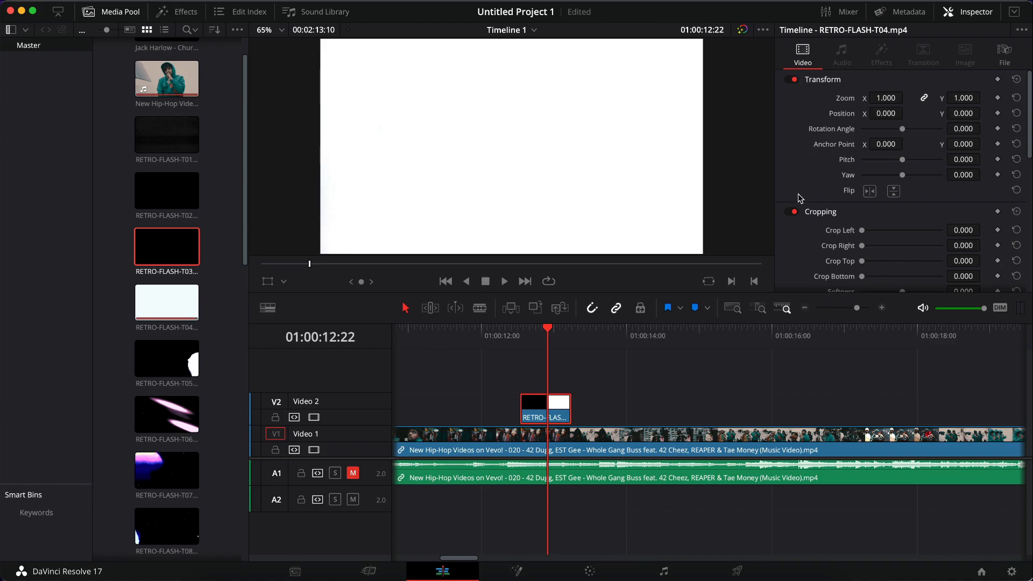
Set the RETRO-FLASH-T04 clip's Composite Mode to Screen.
scroll("down", 3)
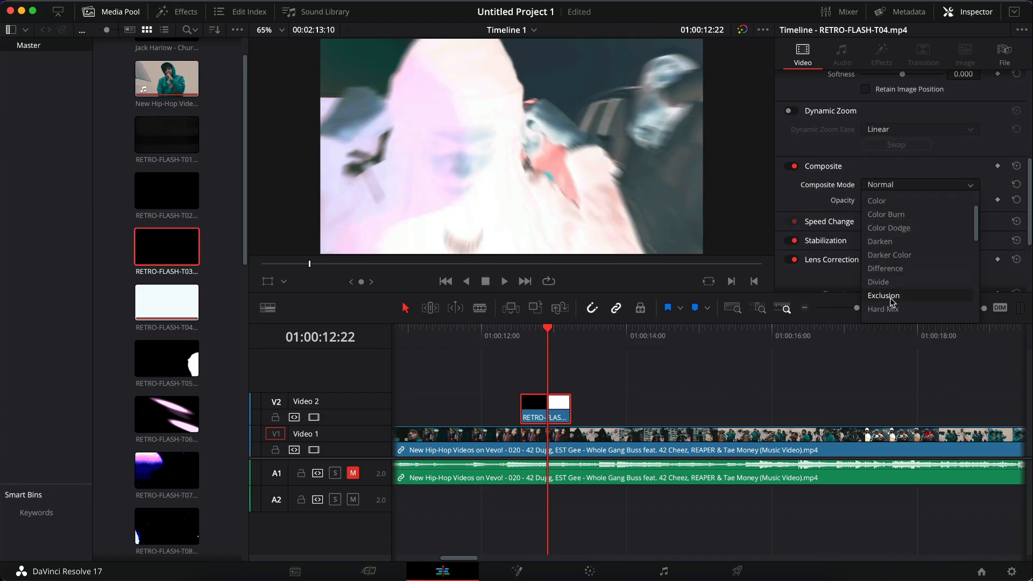
scroll("down", 3)
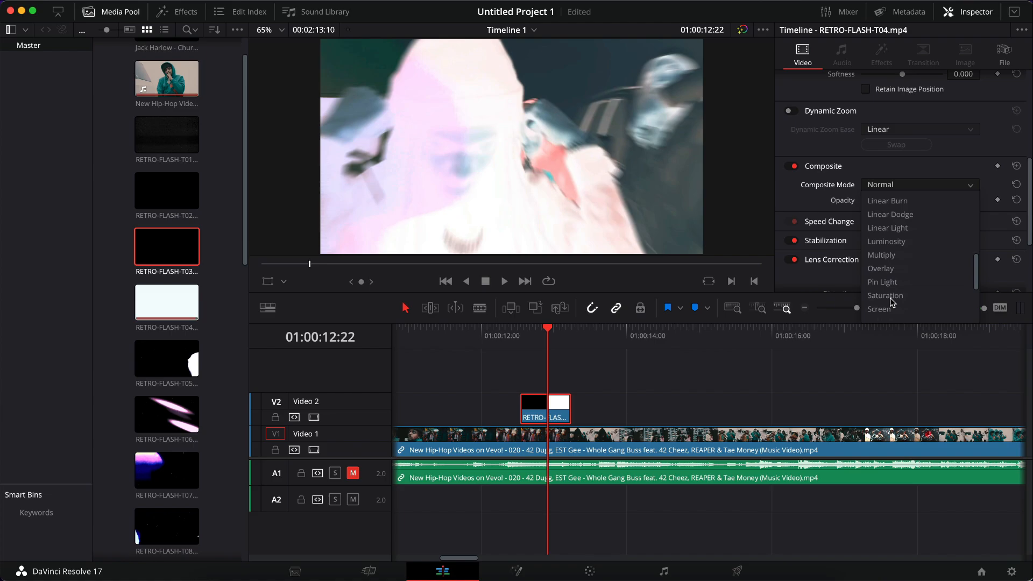
left_click(880, 309)
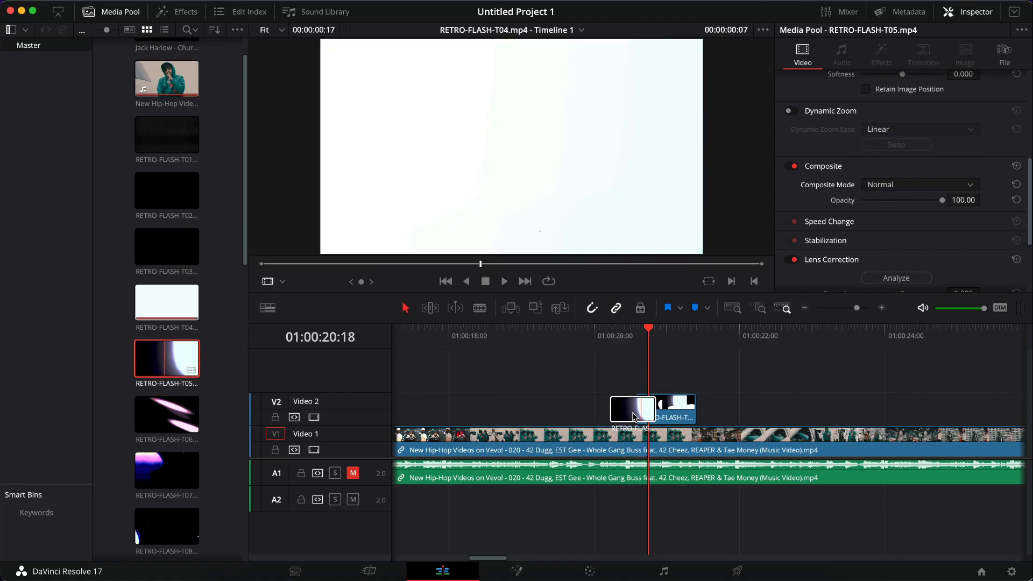
Set the RETRO-FLASH-T05 clip's Composite Mode to Screen near the 20-second mark.
left_click(633, 408)
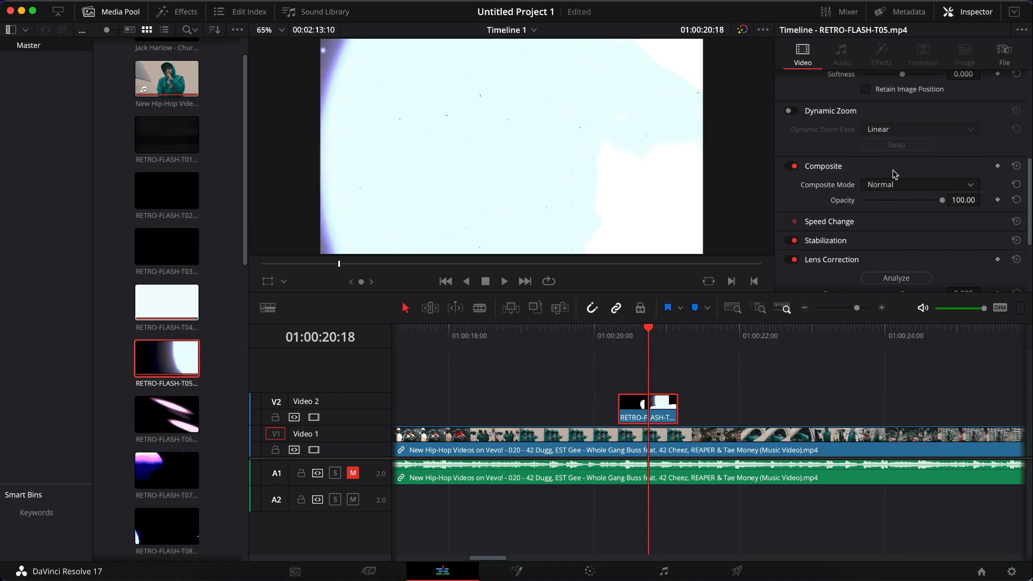
left_click(918, 185)
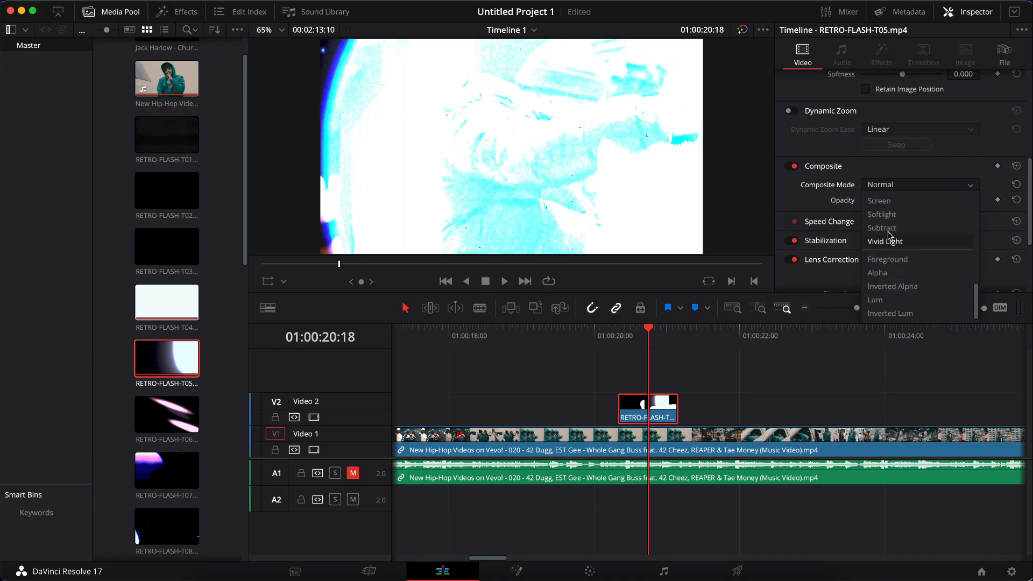
left_click(879, 201)
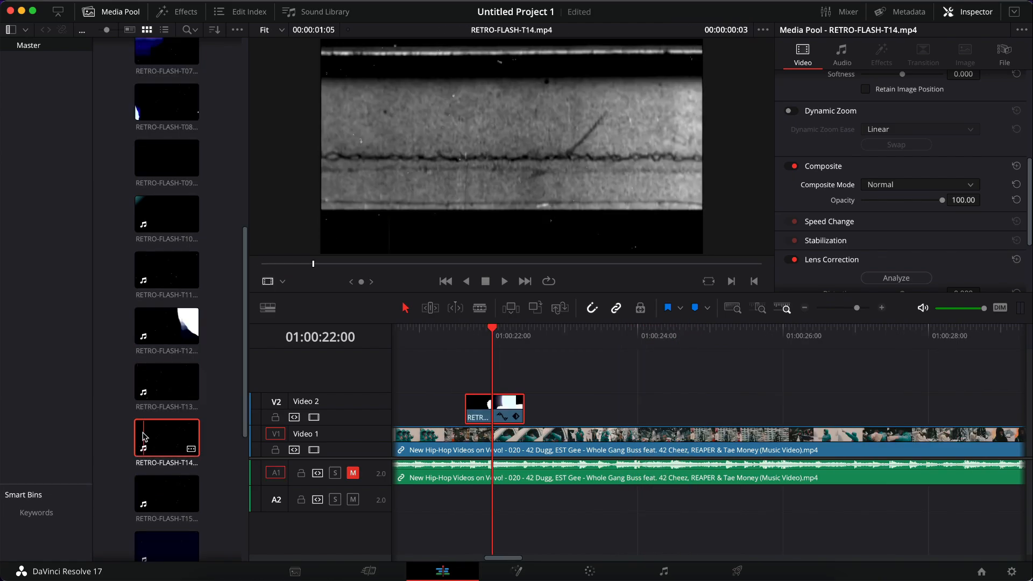
left_click(167, 494)
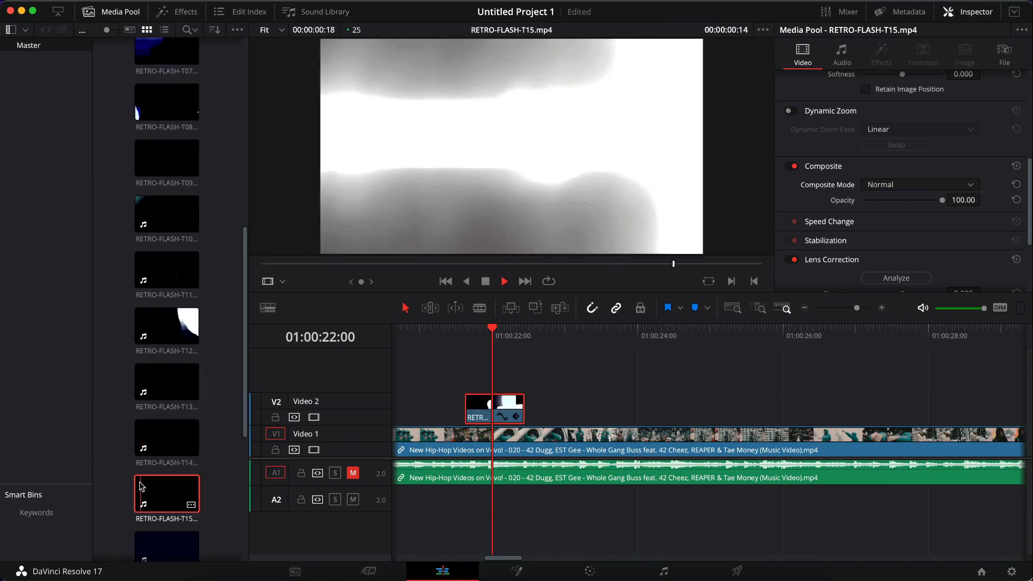
left_click(166, 426)
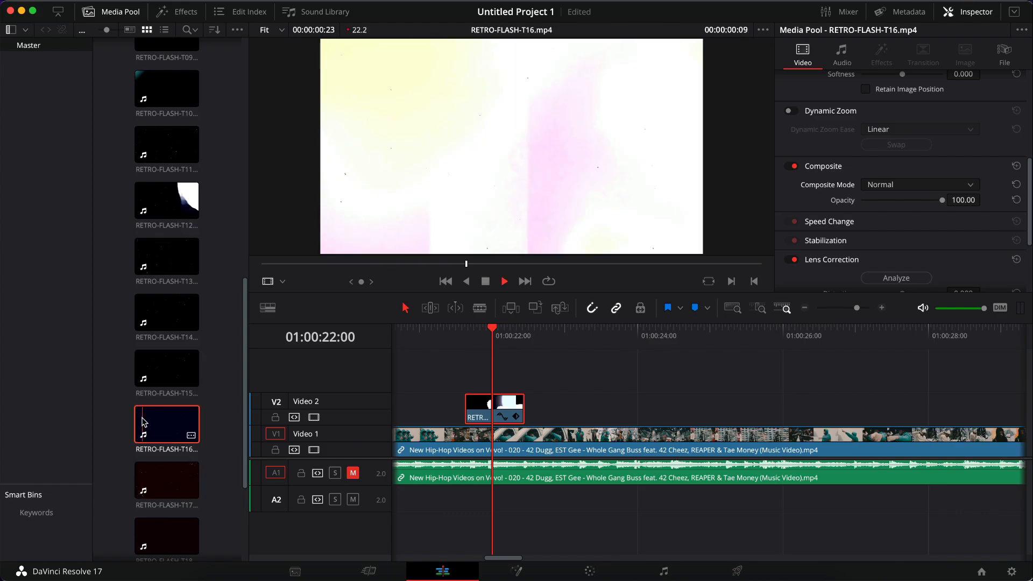
left_click(167, 480)
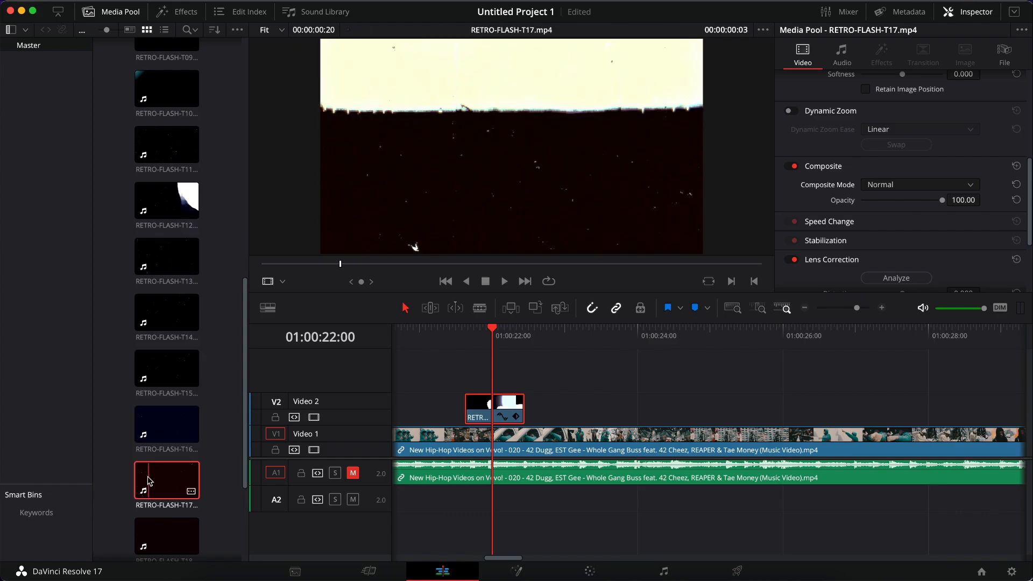